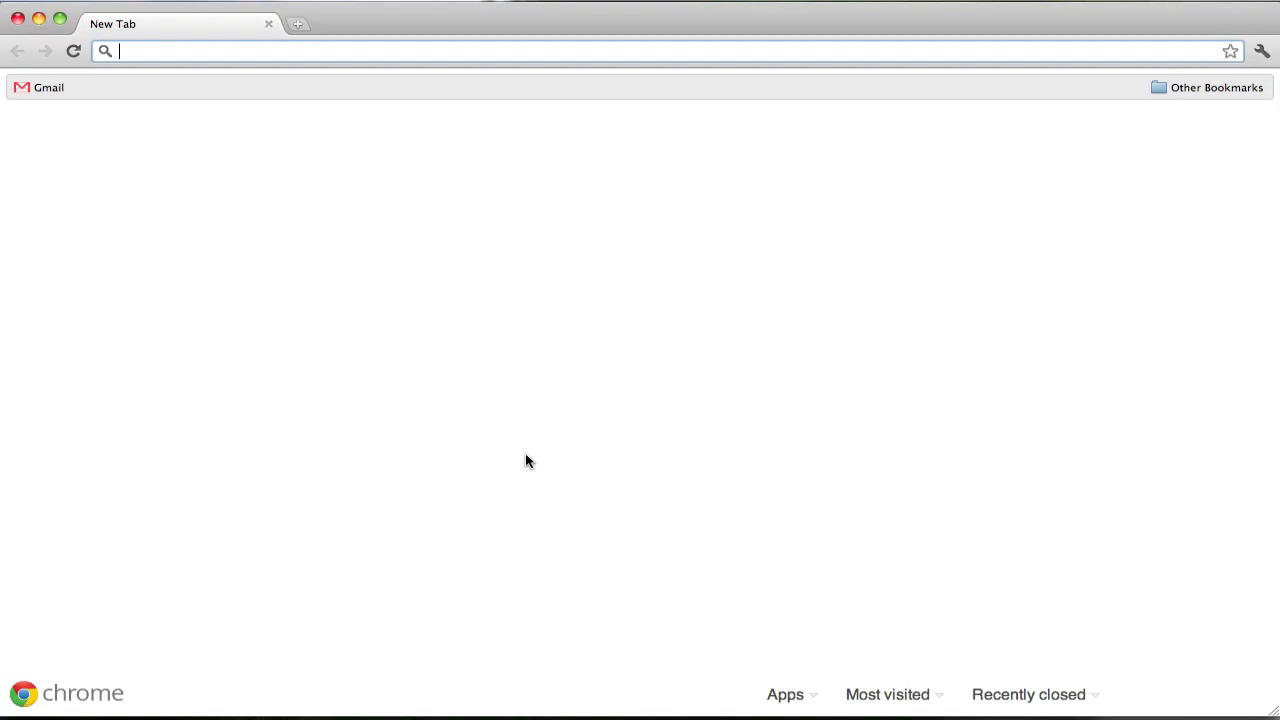
mouse_move(168, 52)
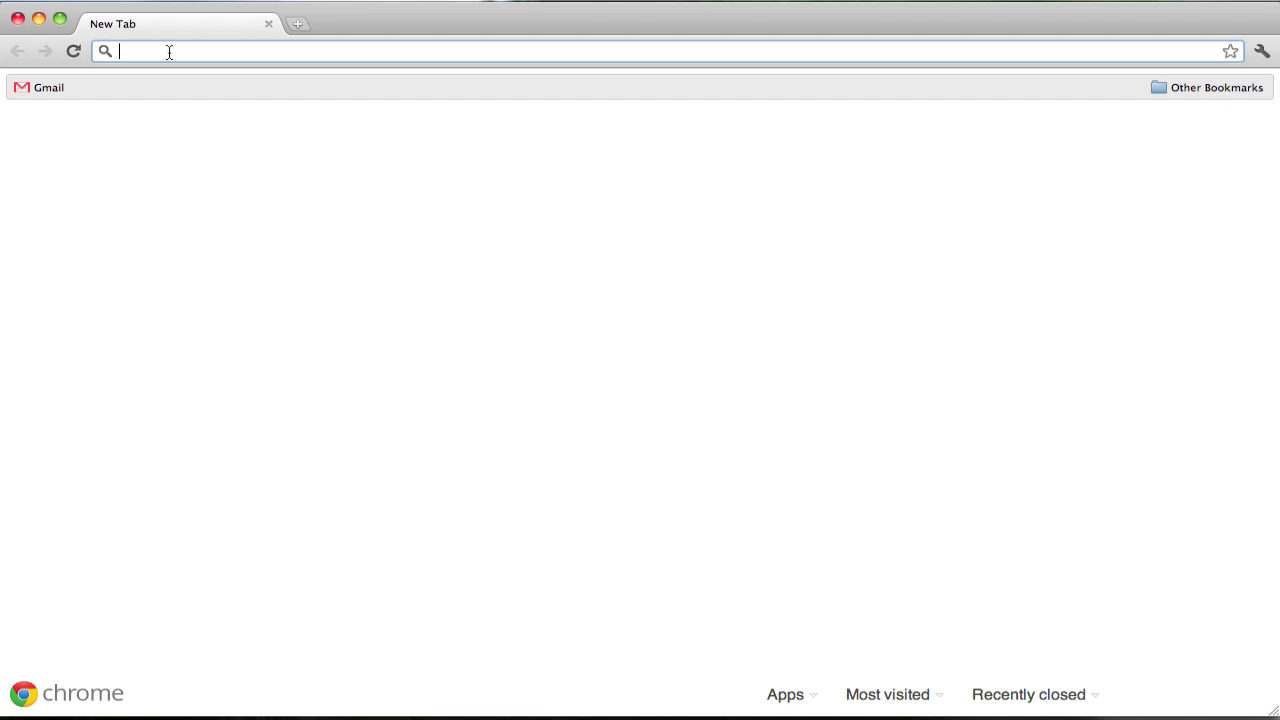
Step: Navigate the new tab to scriblnotes.com to load the Scribl site
type("scriblnotes.com")
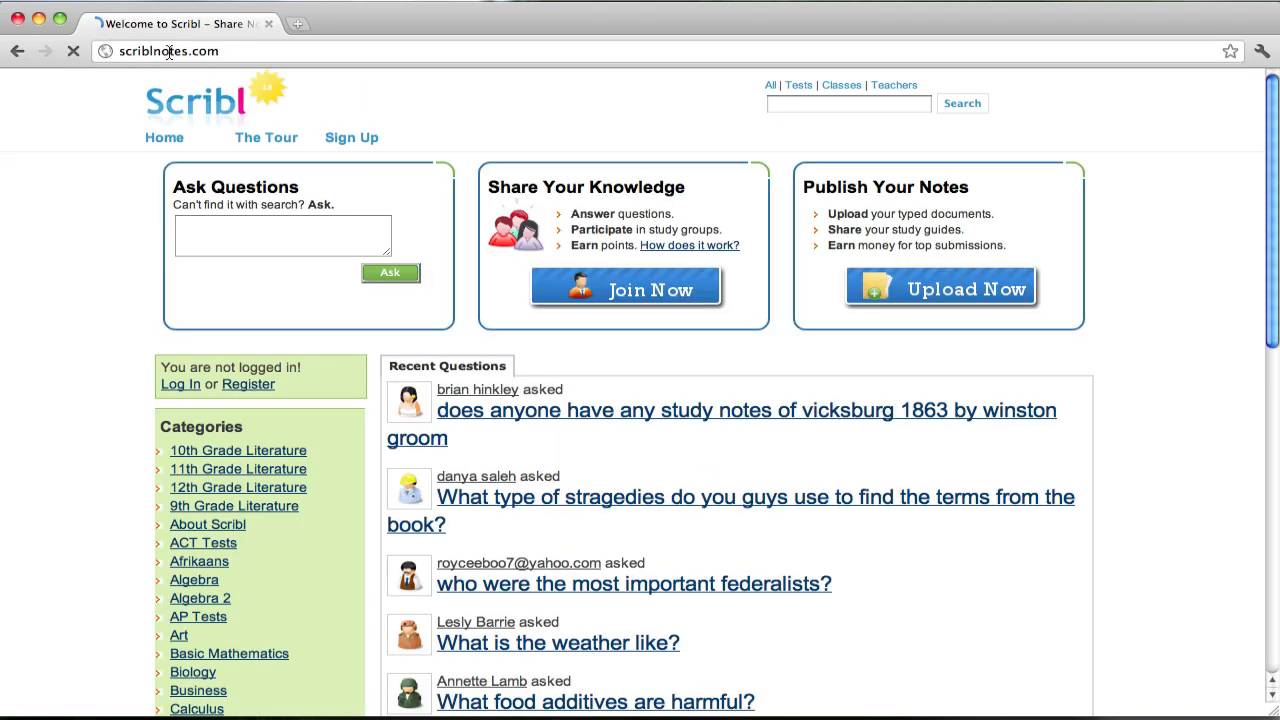
mouse_move(576, 168)
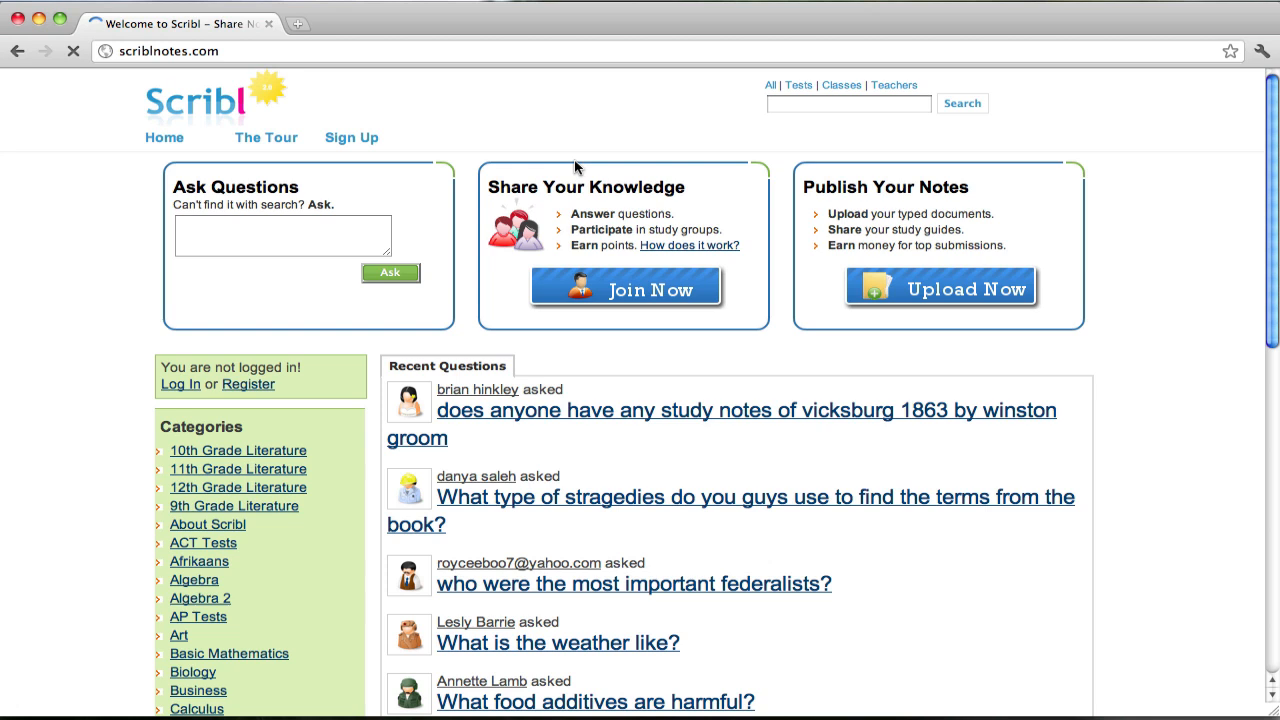
mouse_move(756, 308)
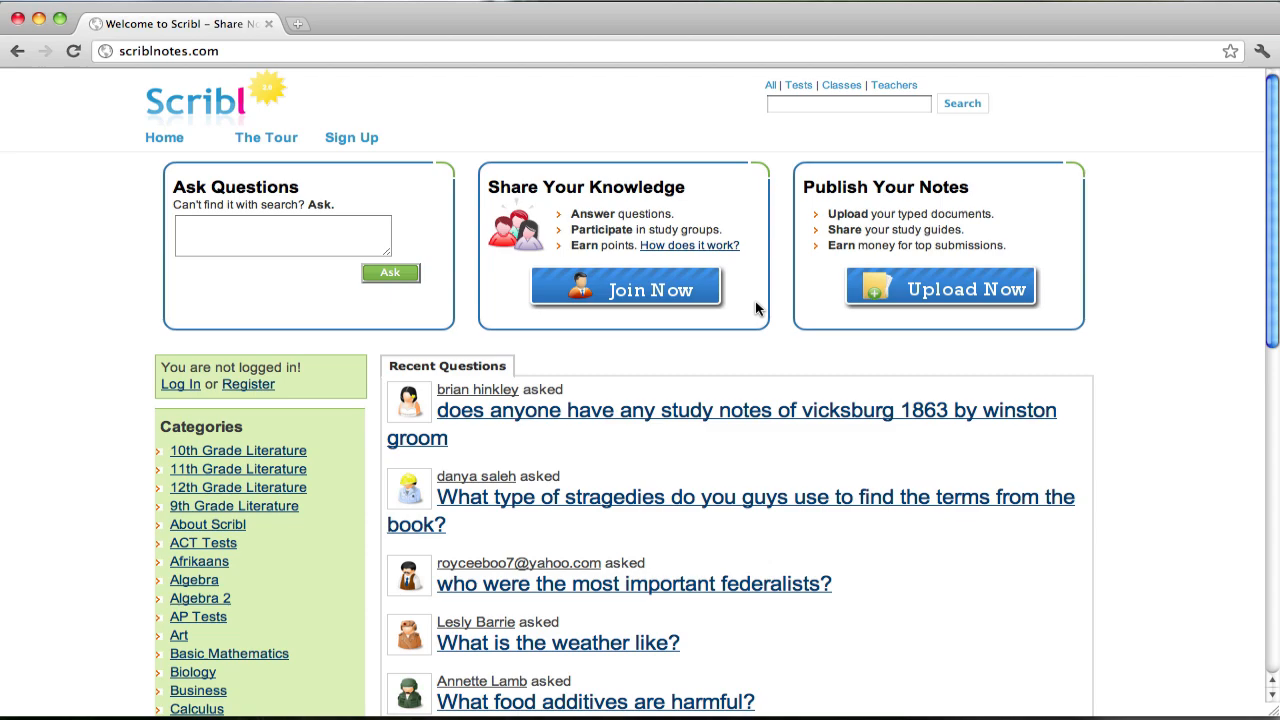
Step: Enter 'us hist' in the home page search box and pick the 'us history' suggestion
scroll("down", 3)
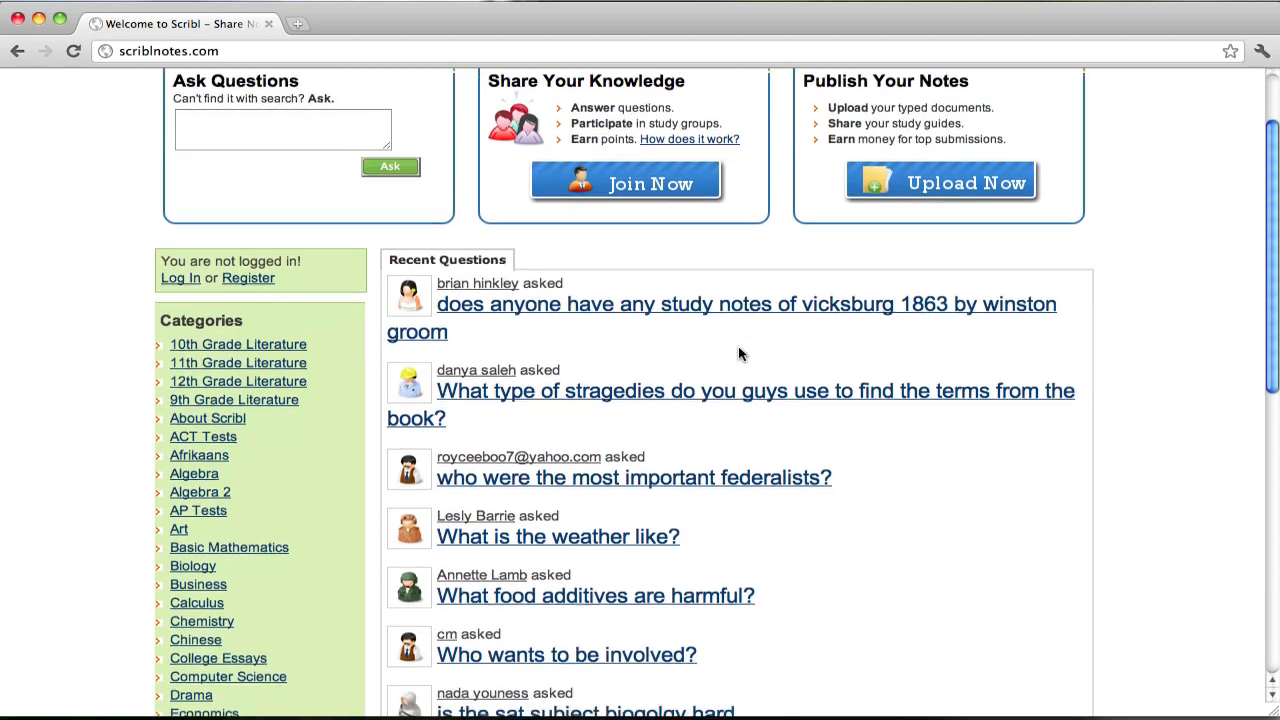
scroll("down", 3)
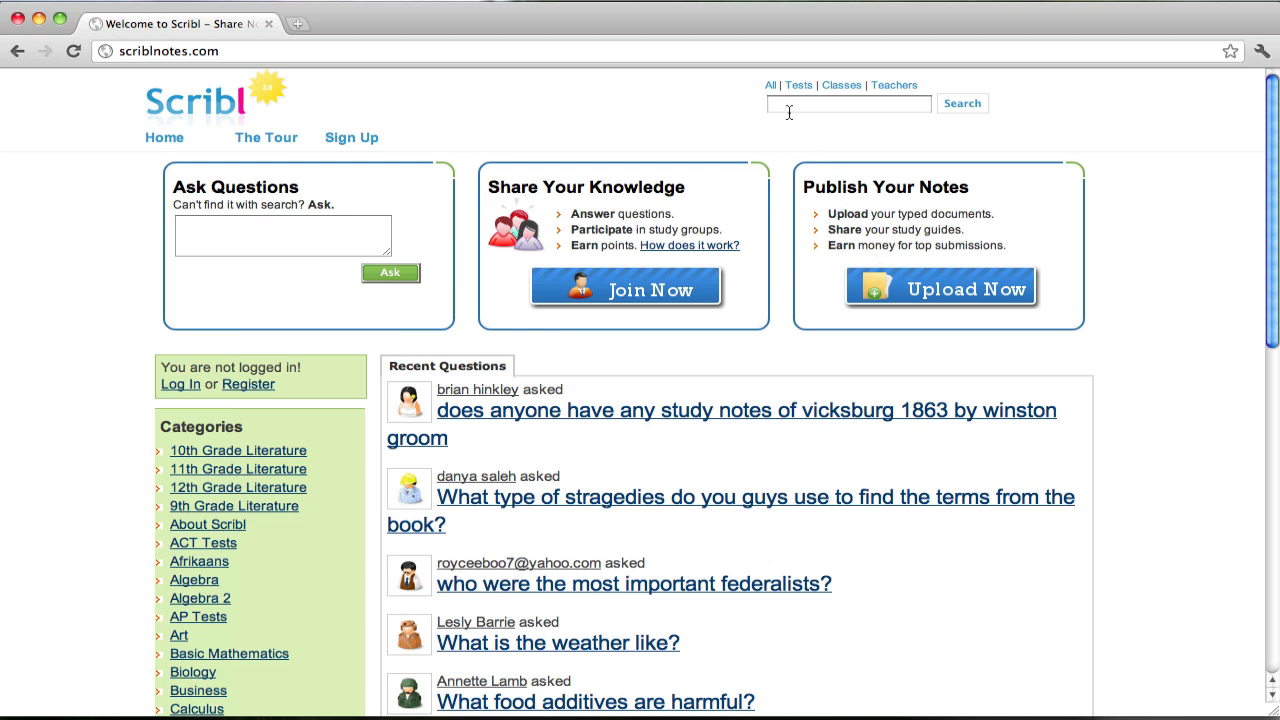
type("us history")
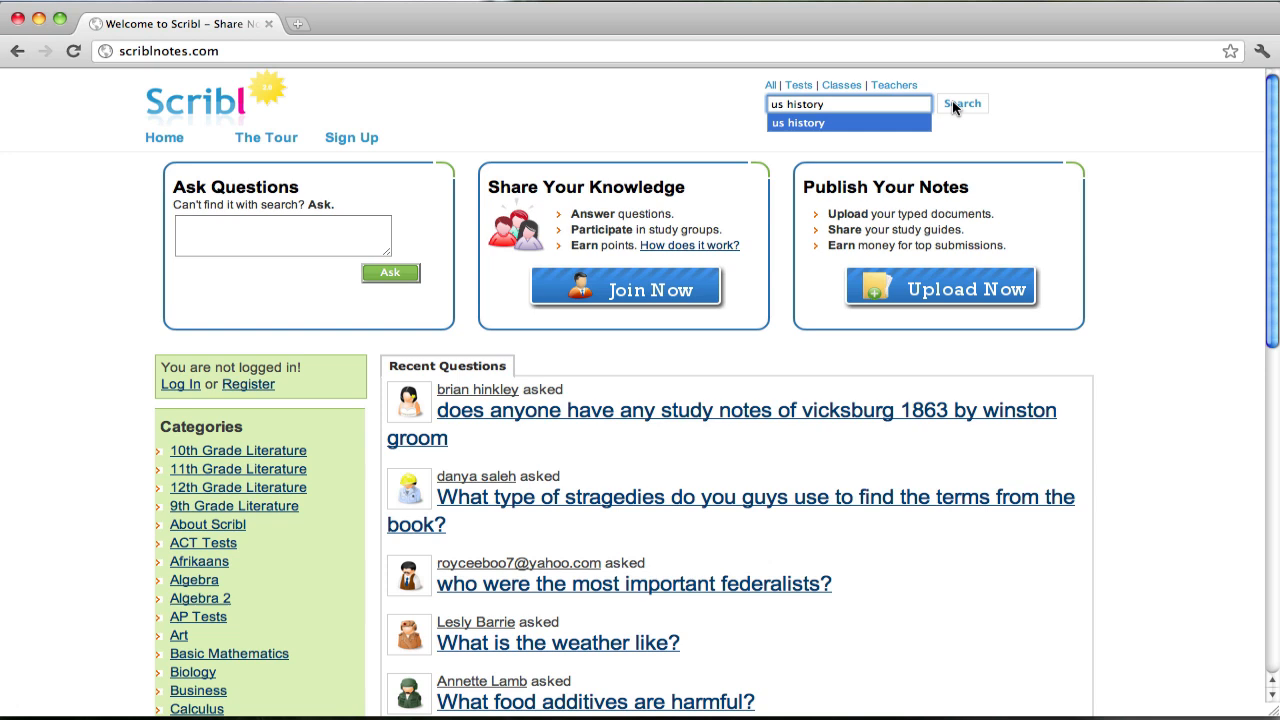
Step: Run the us history search and choose the World History SAT and AP study guide result
left_click(962, 104)
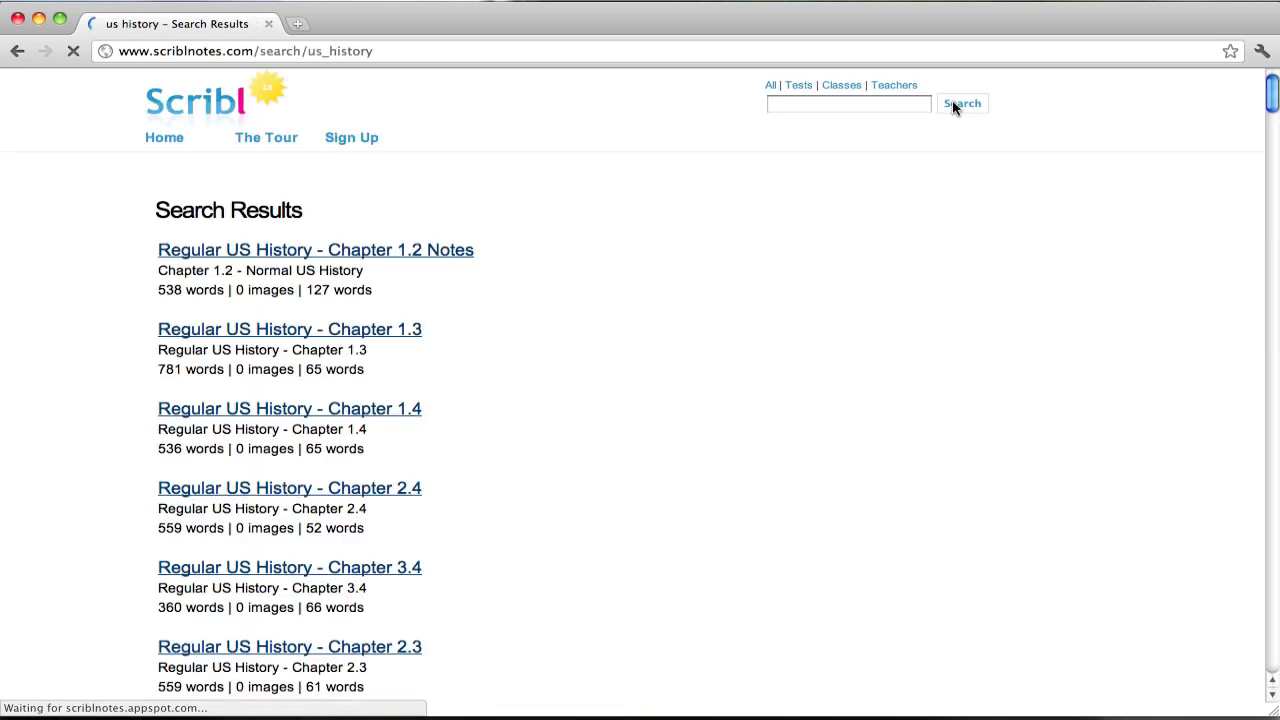
mouse_move(618, 280)
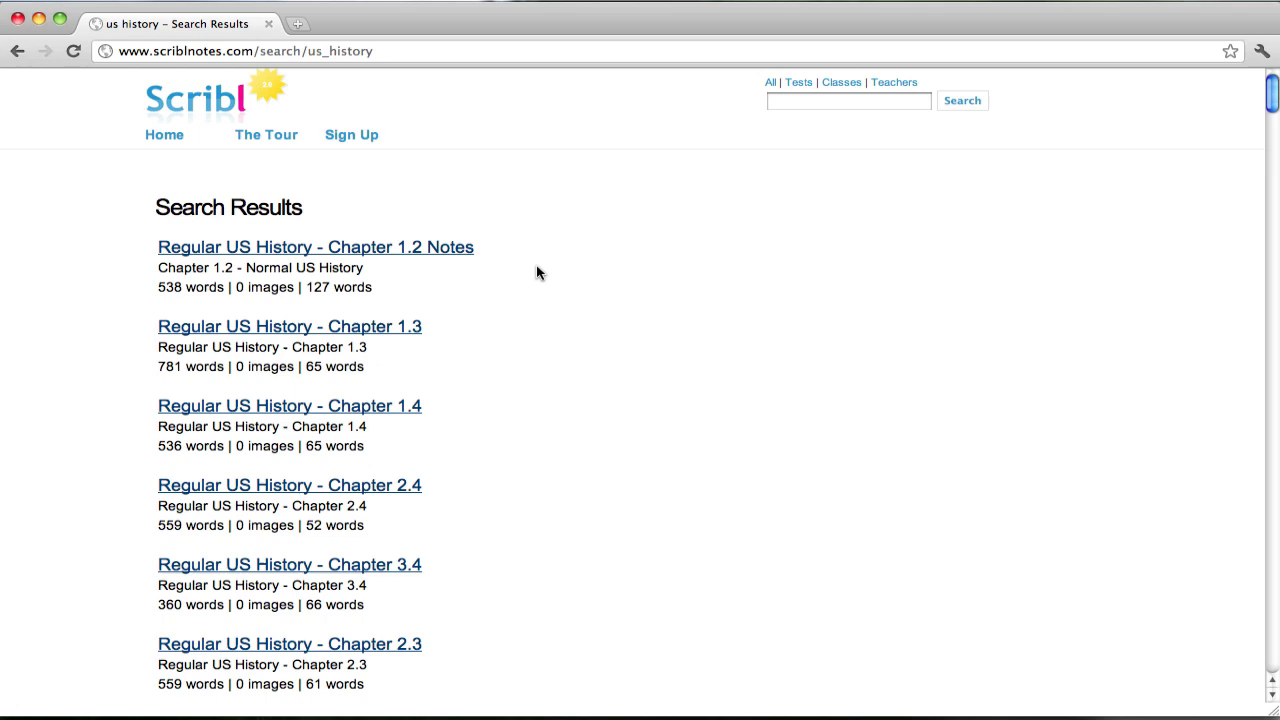
scroll("down", 3)
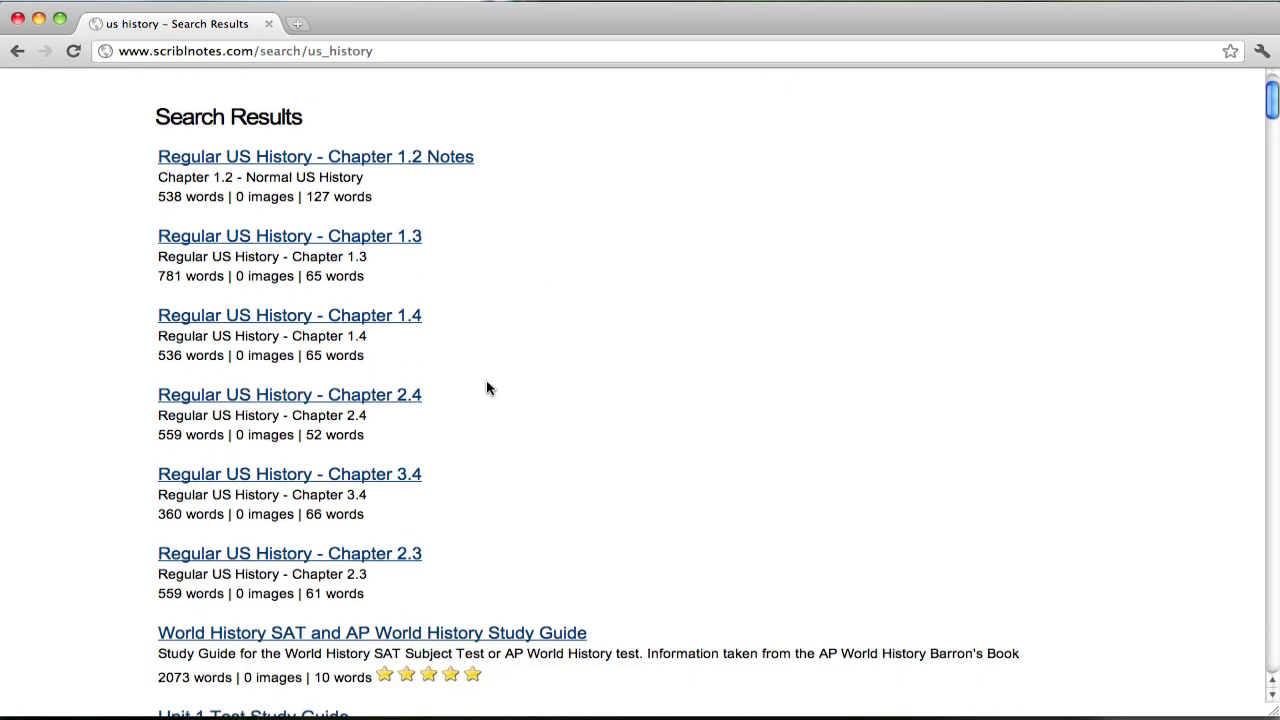
scroll("down", 3)
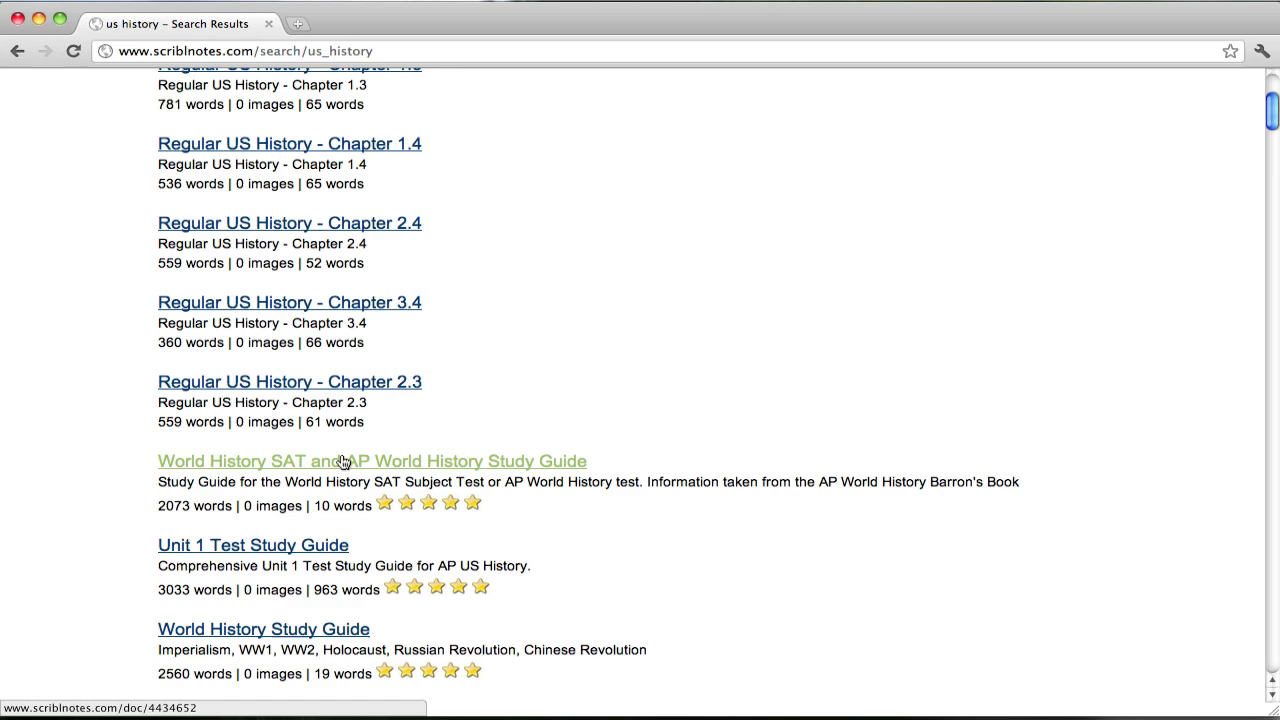
left_click(342, 460)
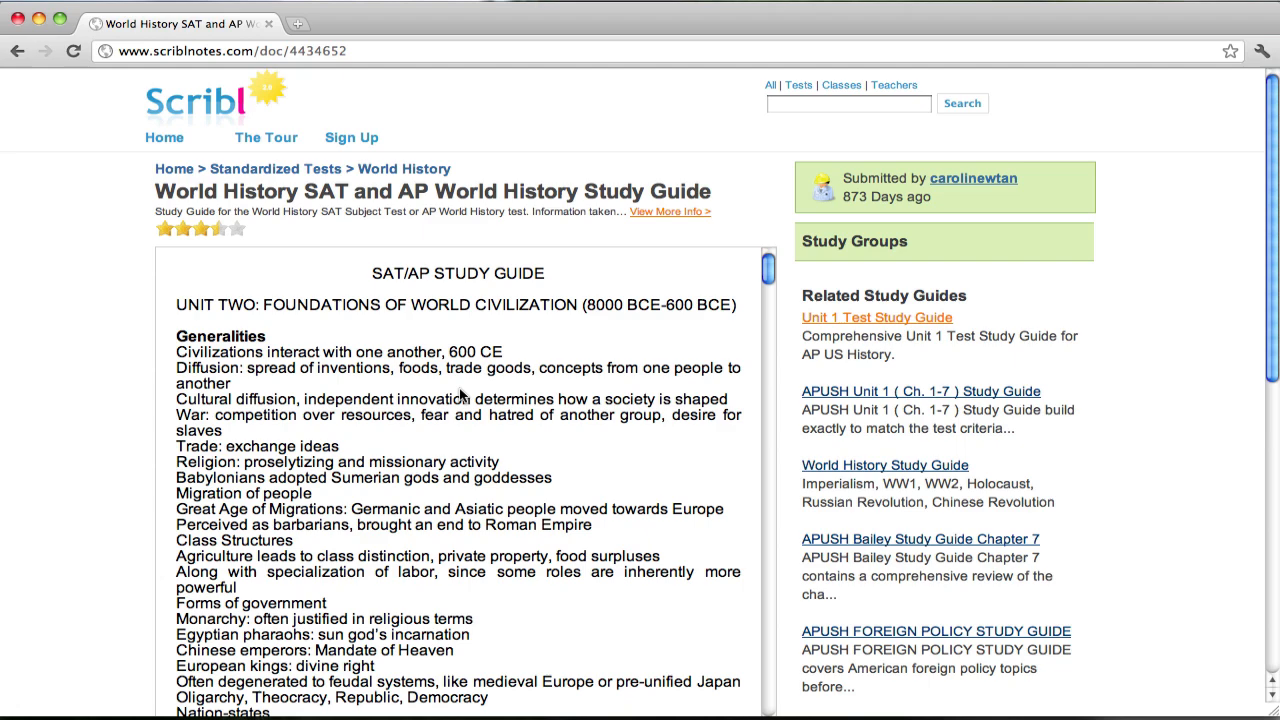
mouse_move(636, 214)
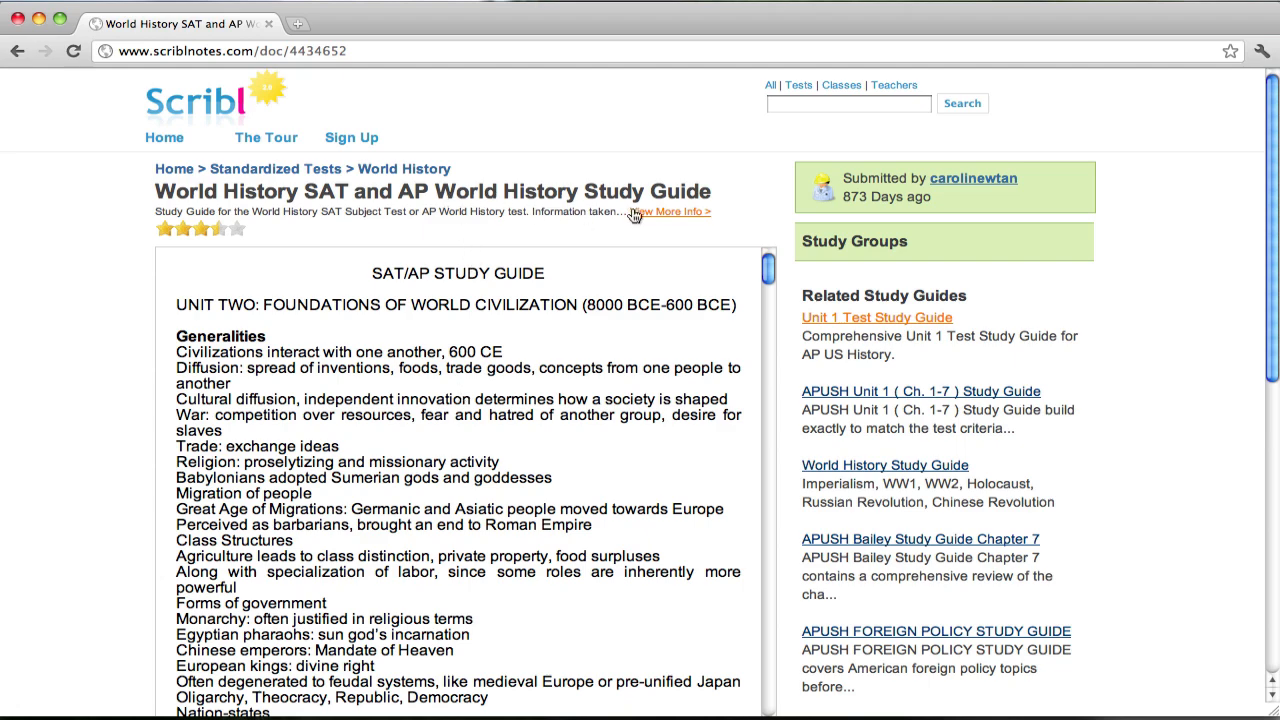
Step: Expand View More Info to show the guide's description, tags and 26-view count
left_click(672, 212)
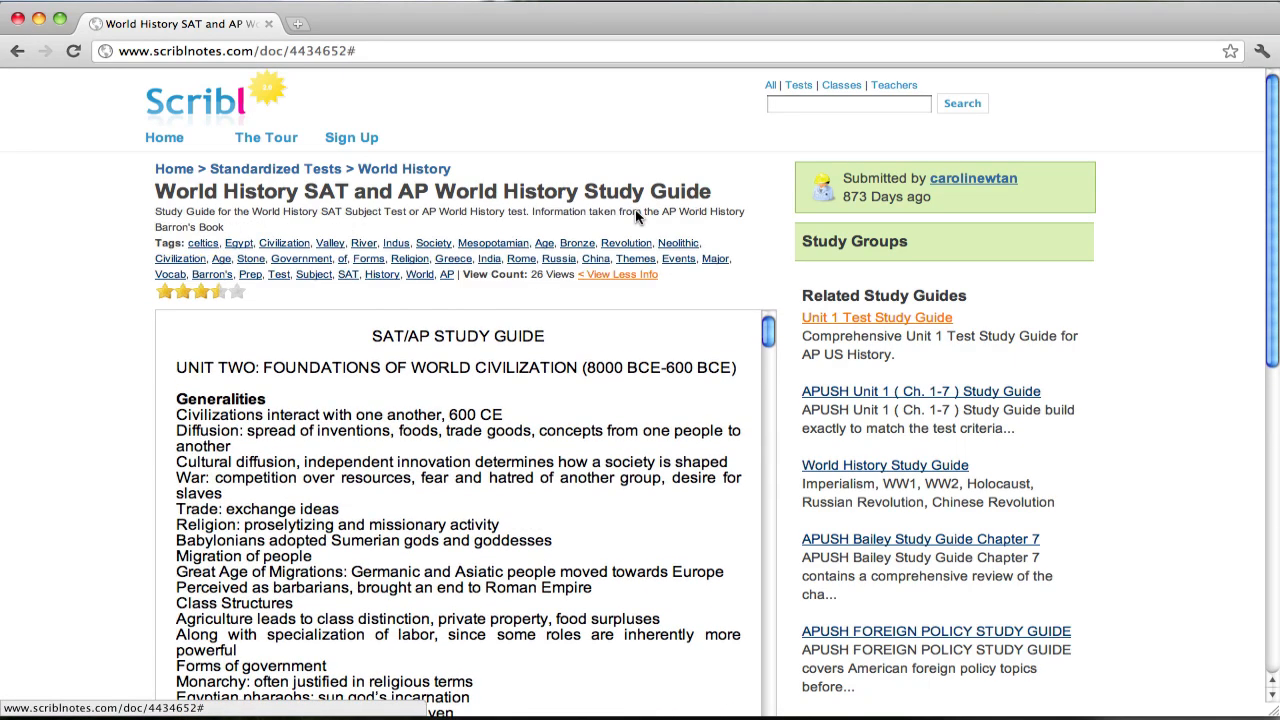
scroll("down", 3)
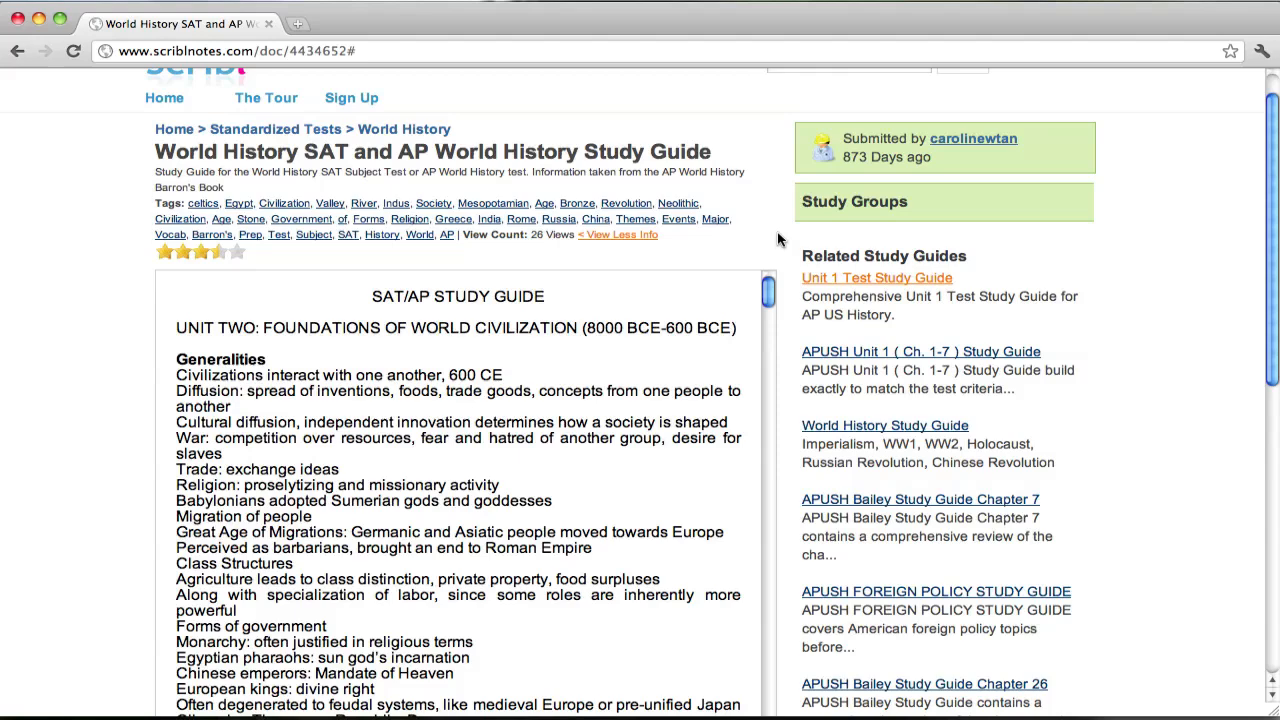
scroll("up", 3)
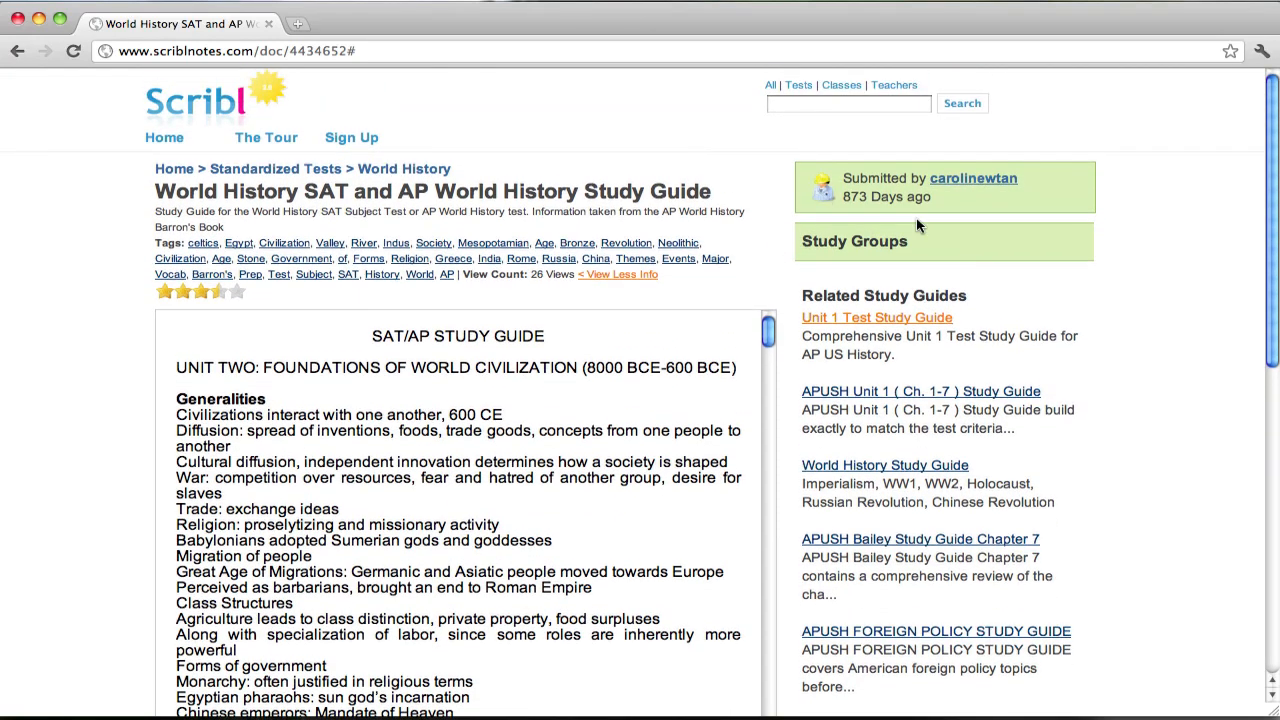
mouse_move(956, 190)
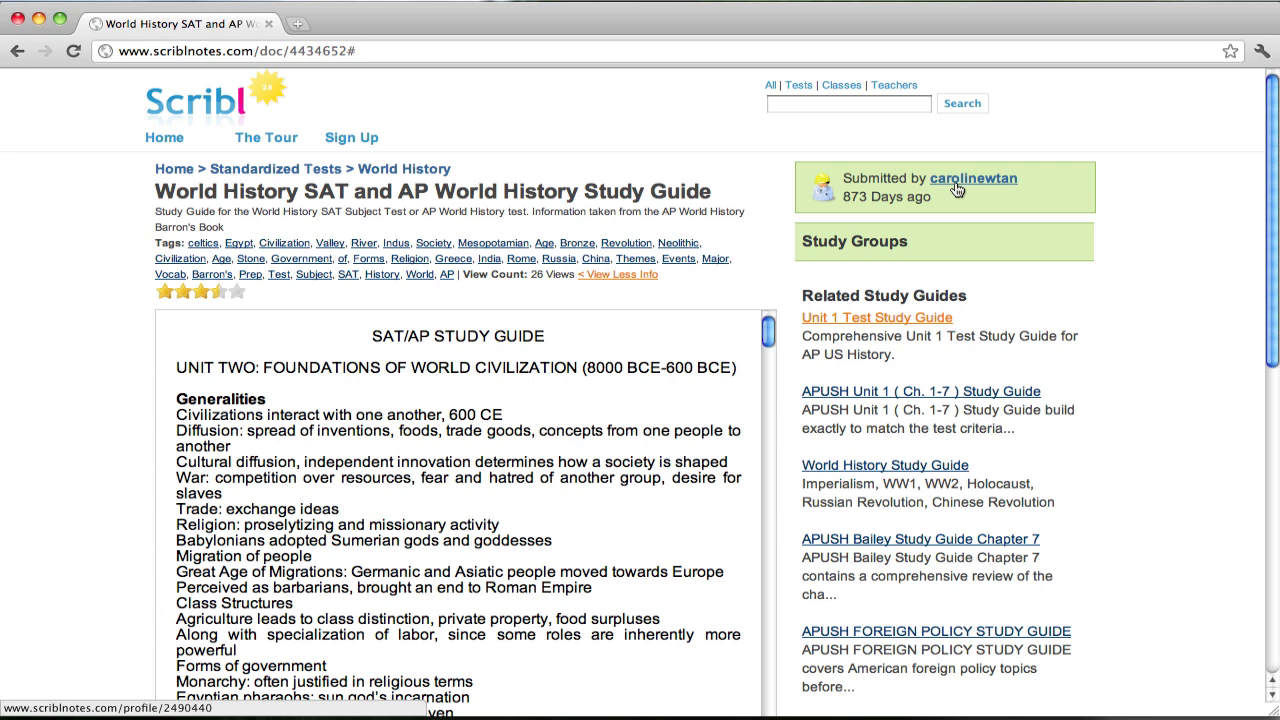
Step: Visit the submitter's profile and browse its Questions, Answers and Notes lists
left_click(972, 178)
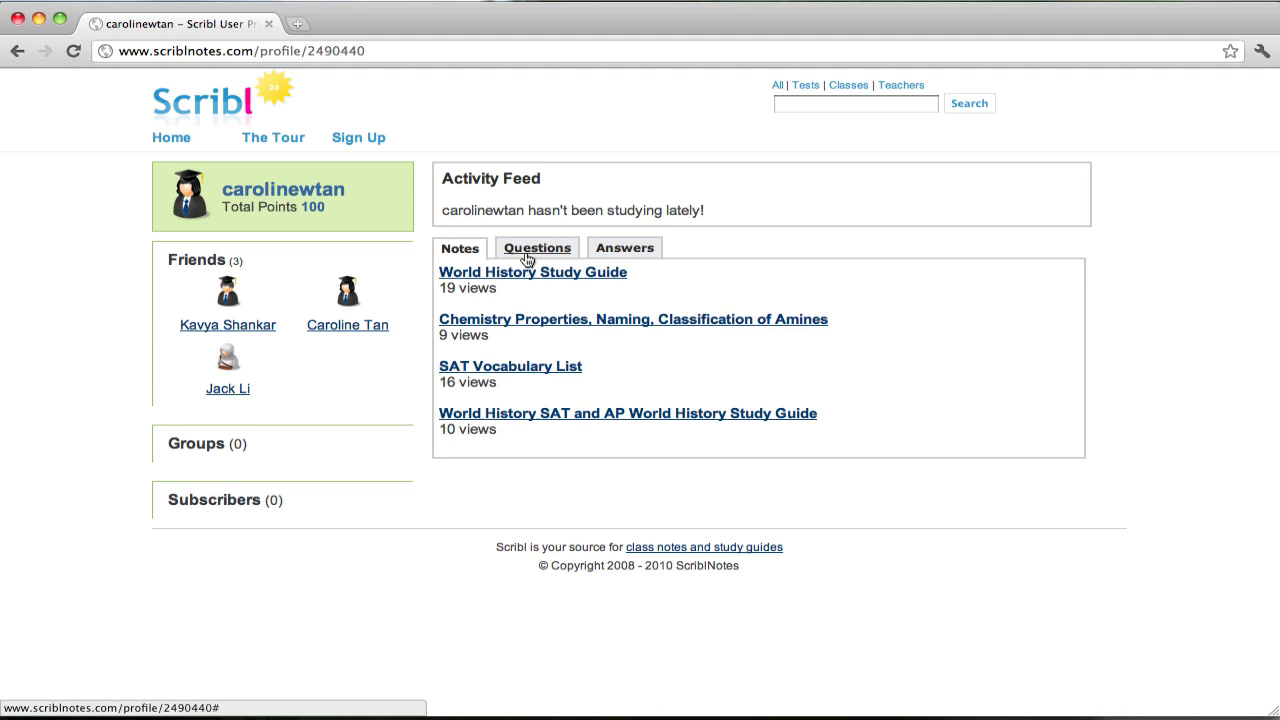
left_click(536, 248)
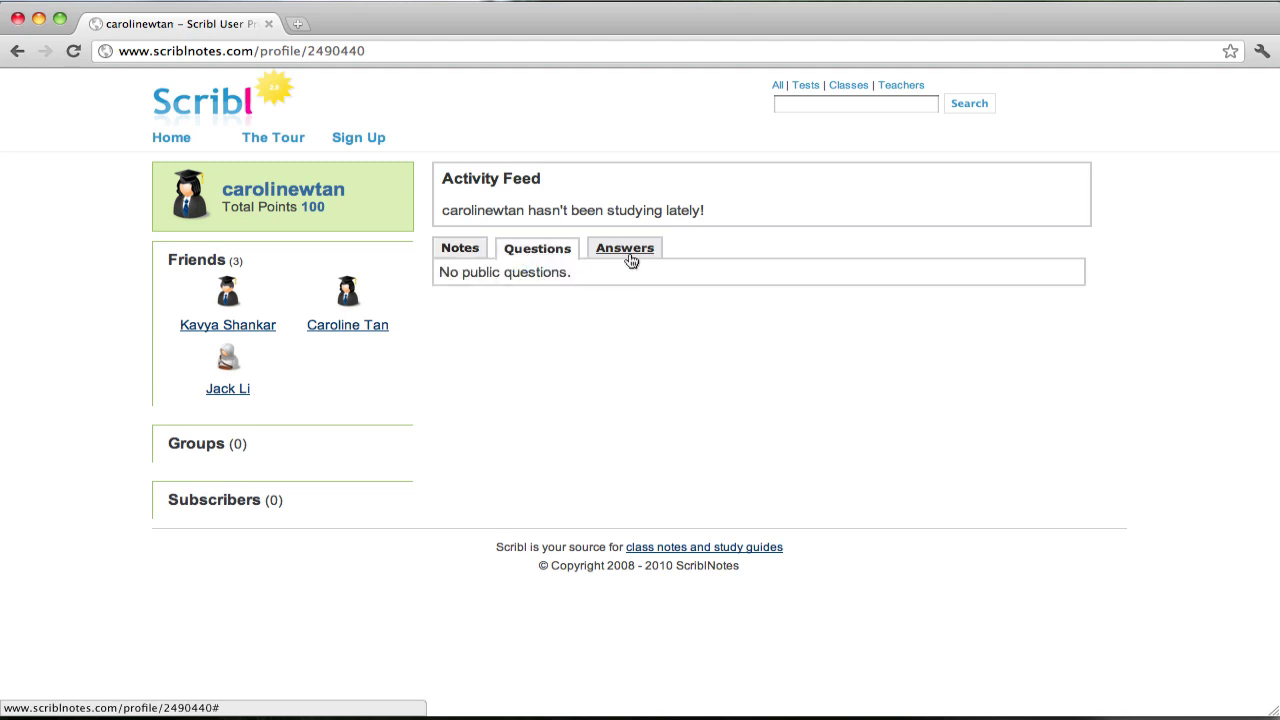
left_click(624, 248)
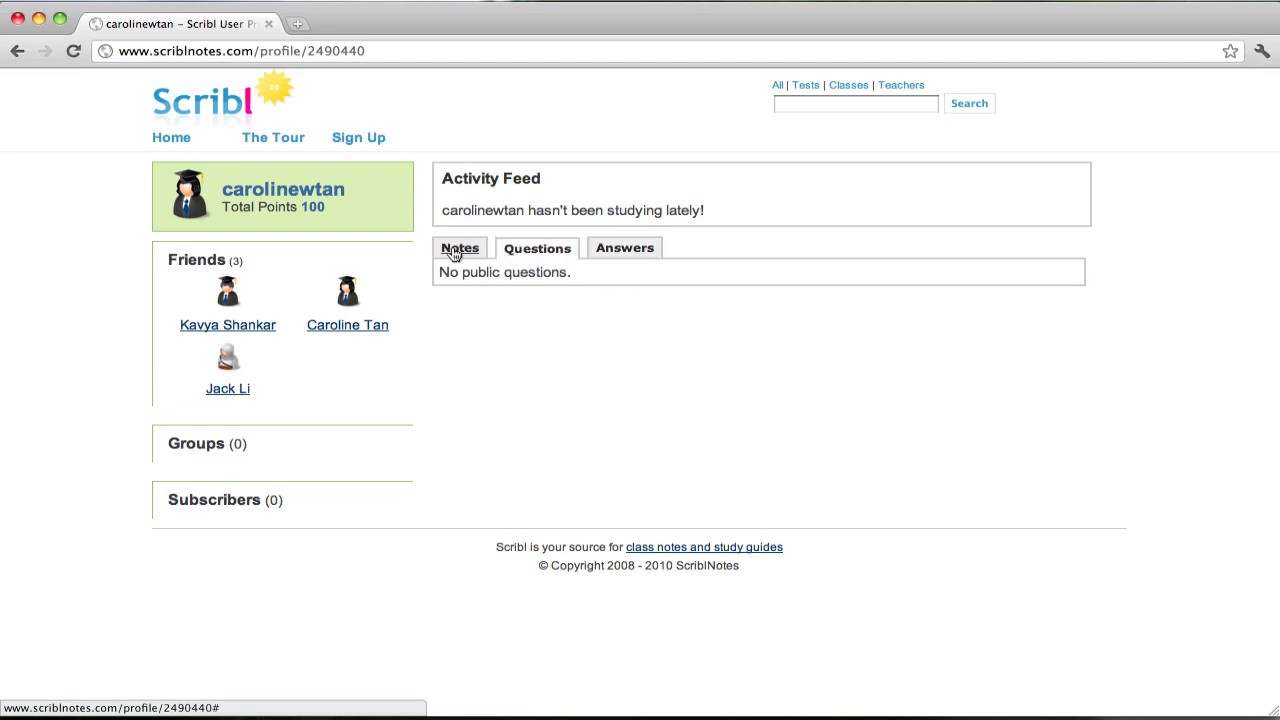
left_click(460, 248)
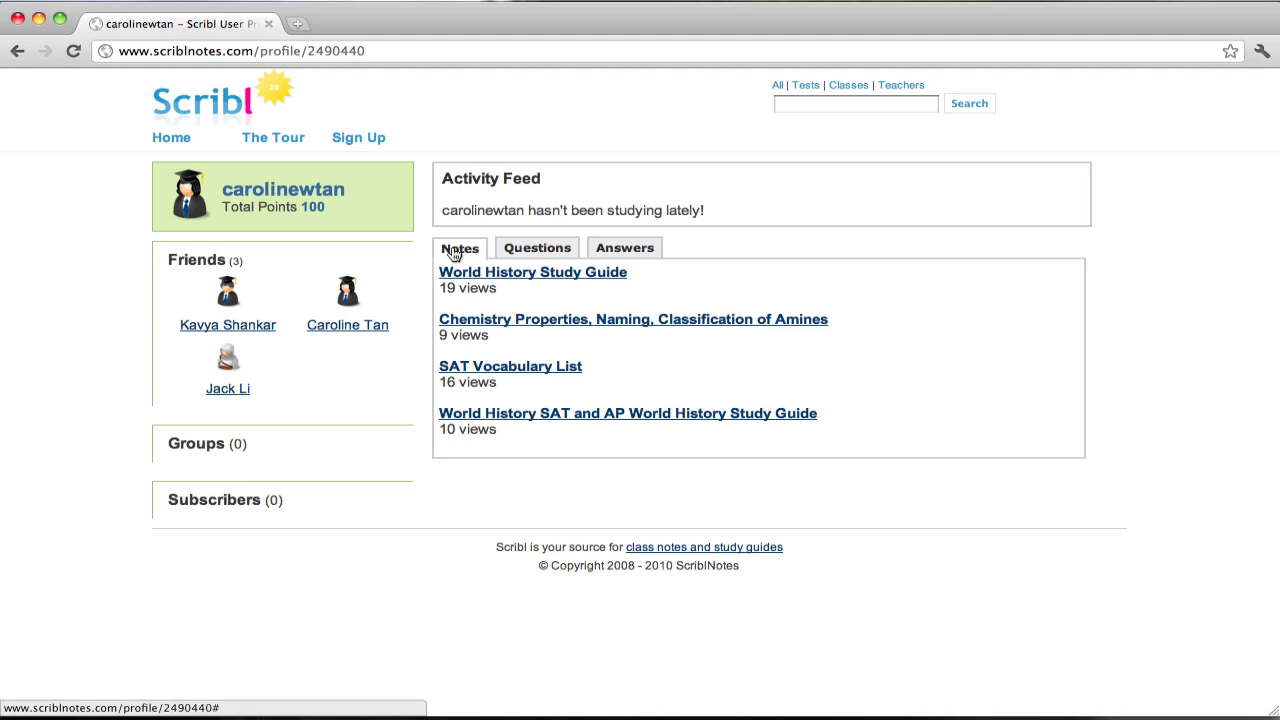
Step: Go to inspectlet.com and show the dashboard listing the tracked Scribl site
type("inspectlet.com")
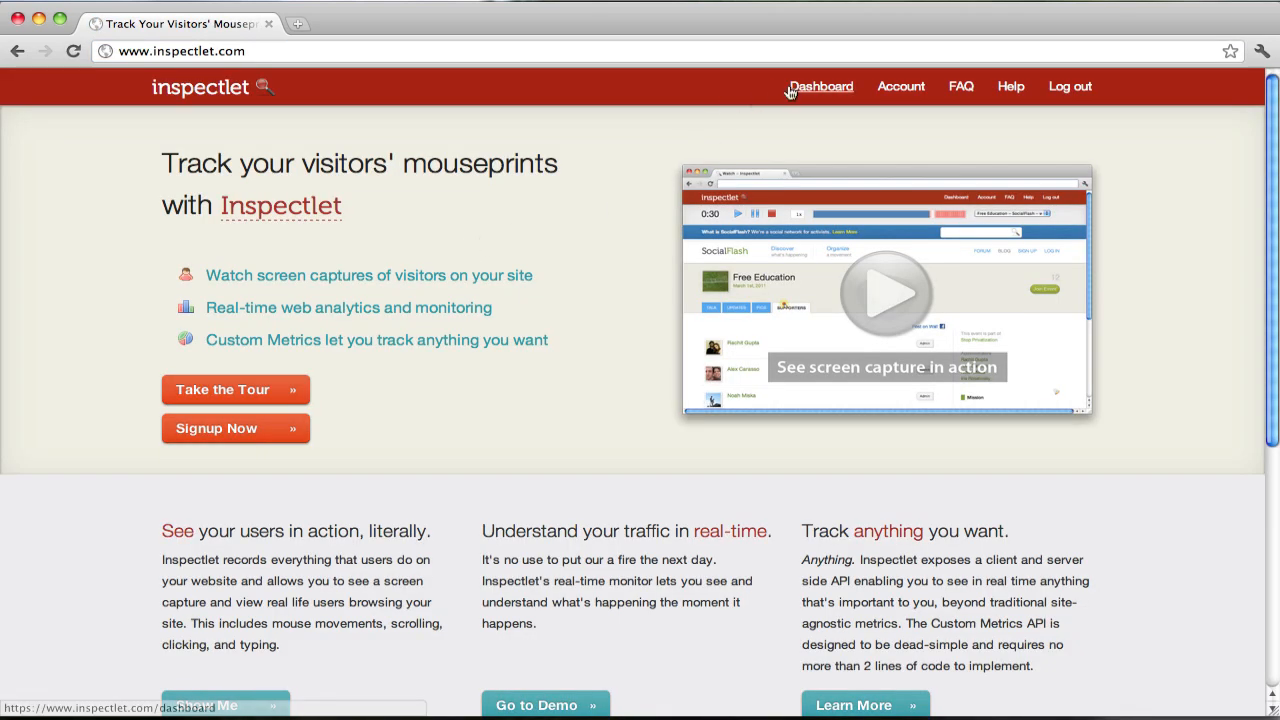
mouse_move(824, 88)
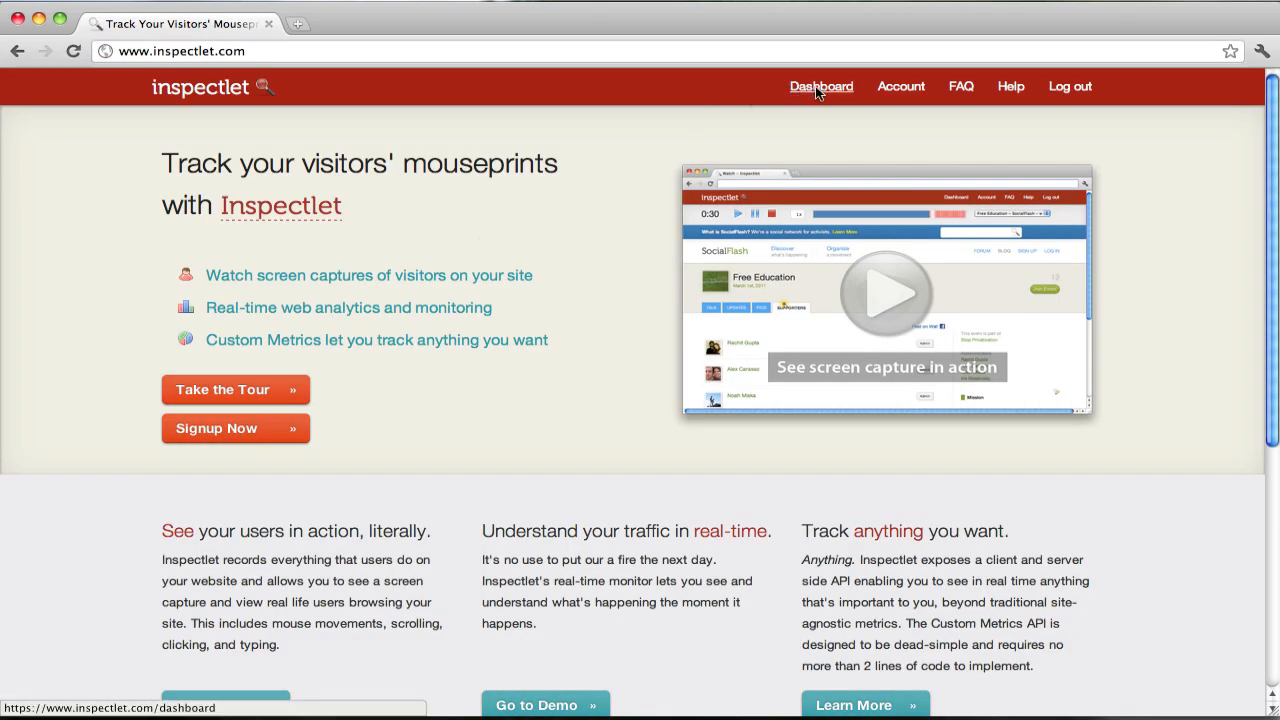
left_click(820, 84)
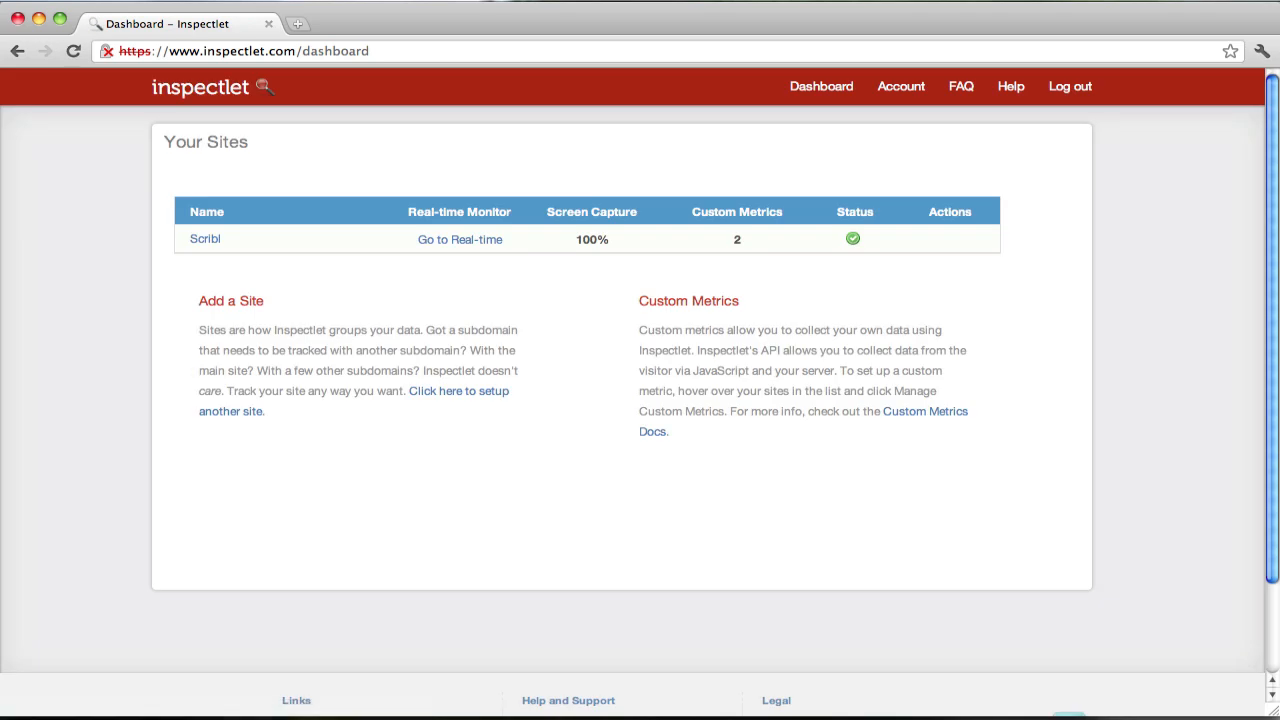
mouse_move(208, 244)
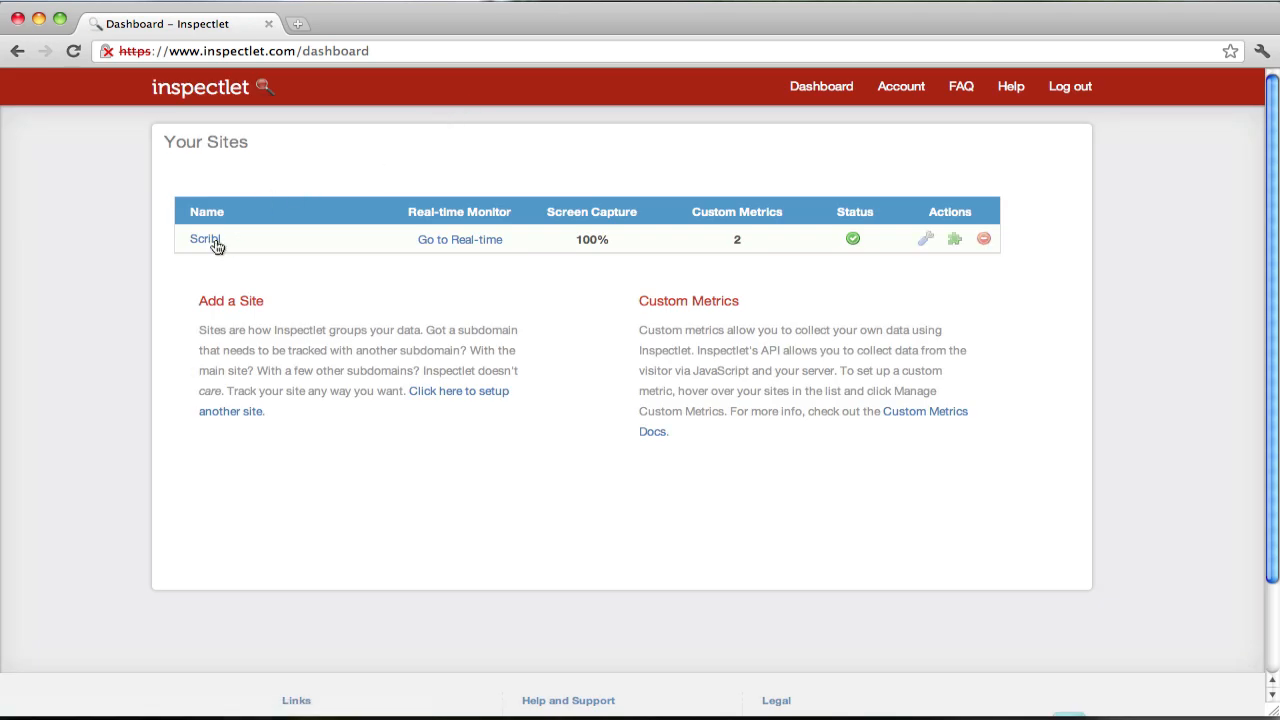
Step: Start the recorded Scribl session replay, watching the visitor search for us history
left_click(204, 240)
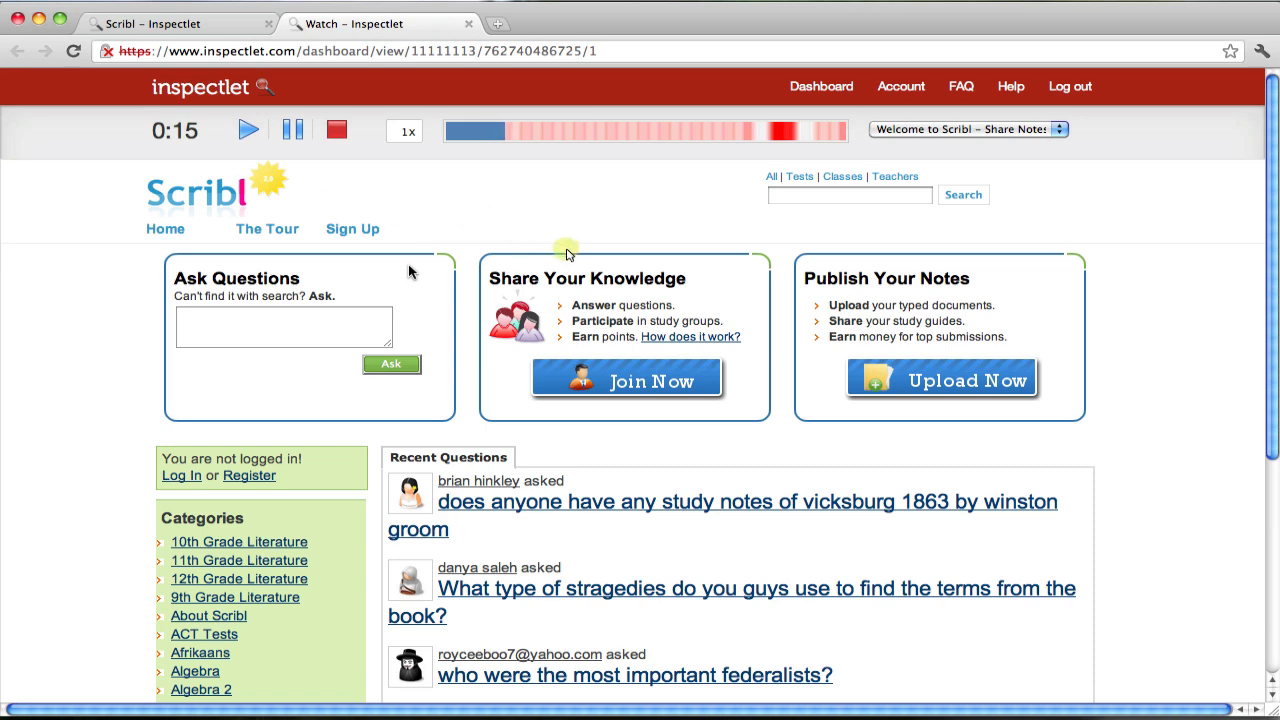
mouse_move(742, 444)
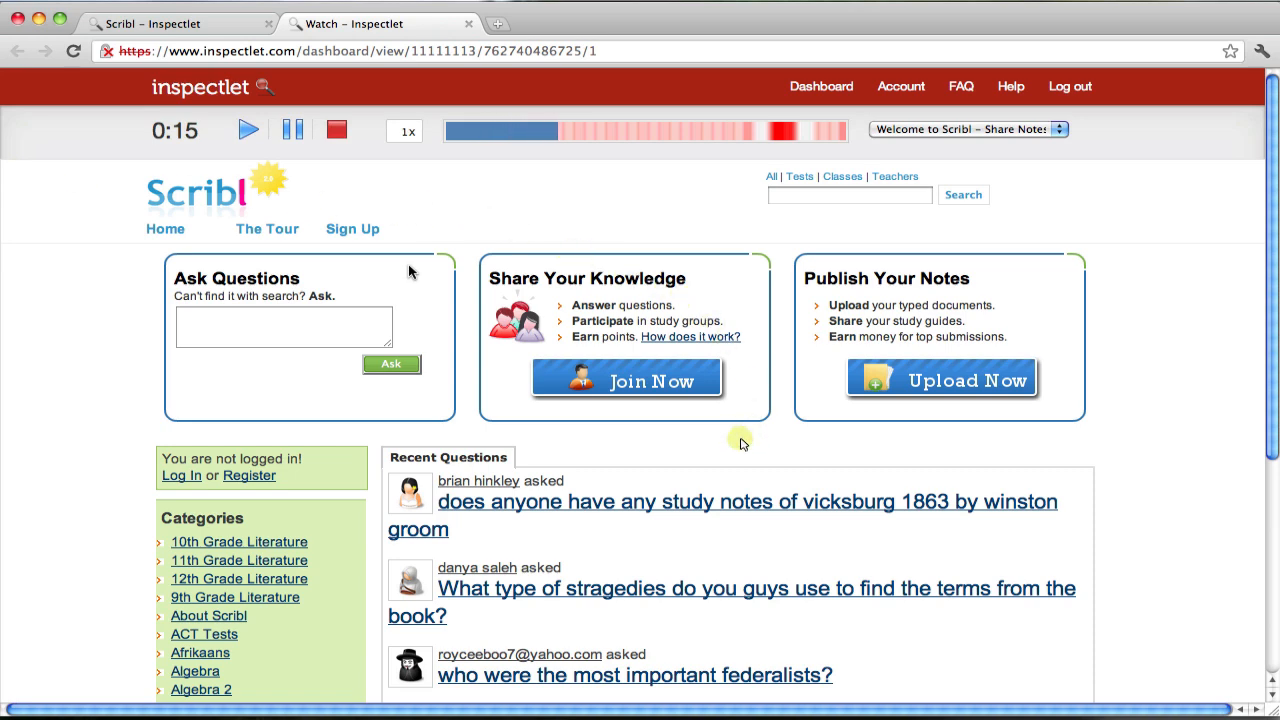
scroll("down", 3)
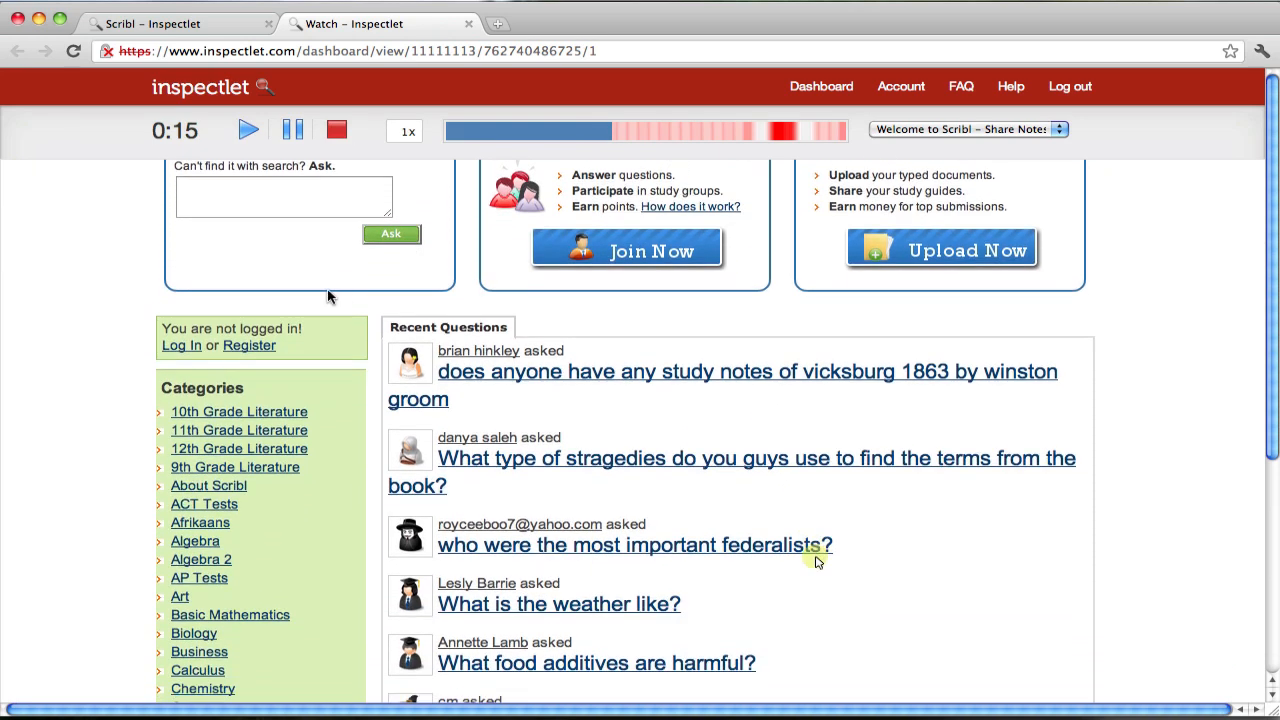
scroll("down", 3)
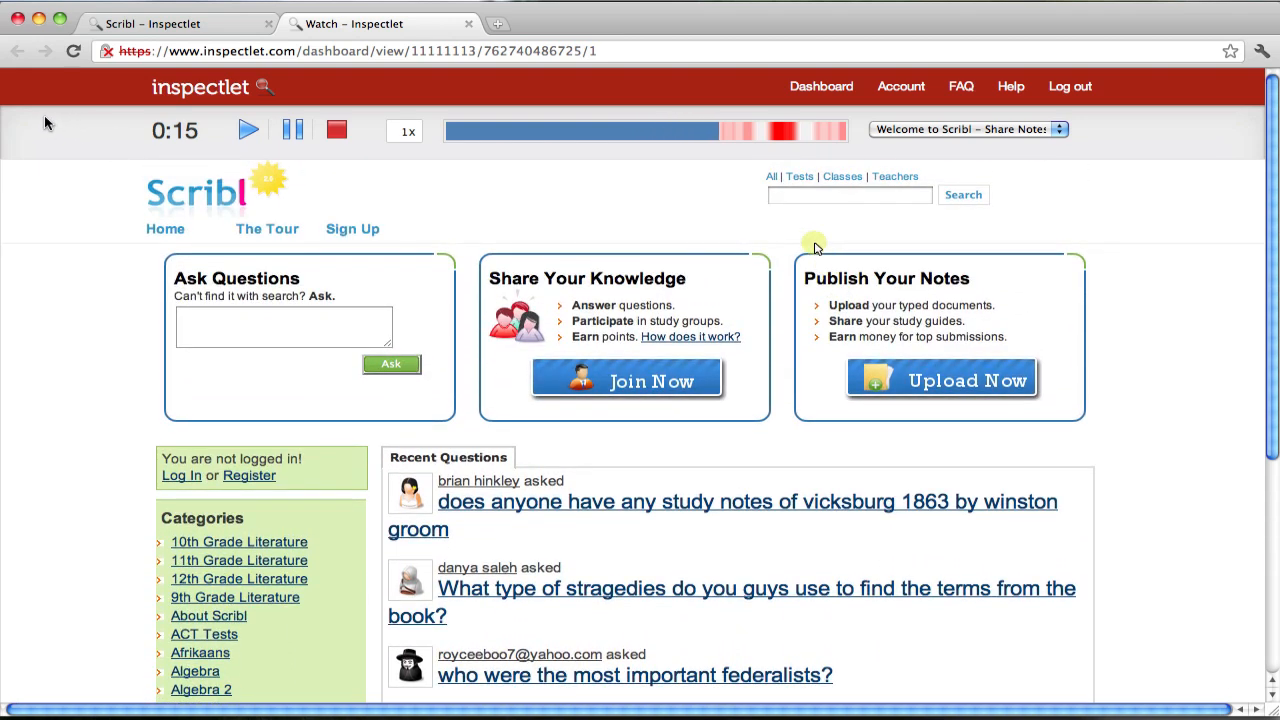
type("u")
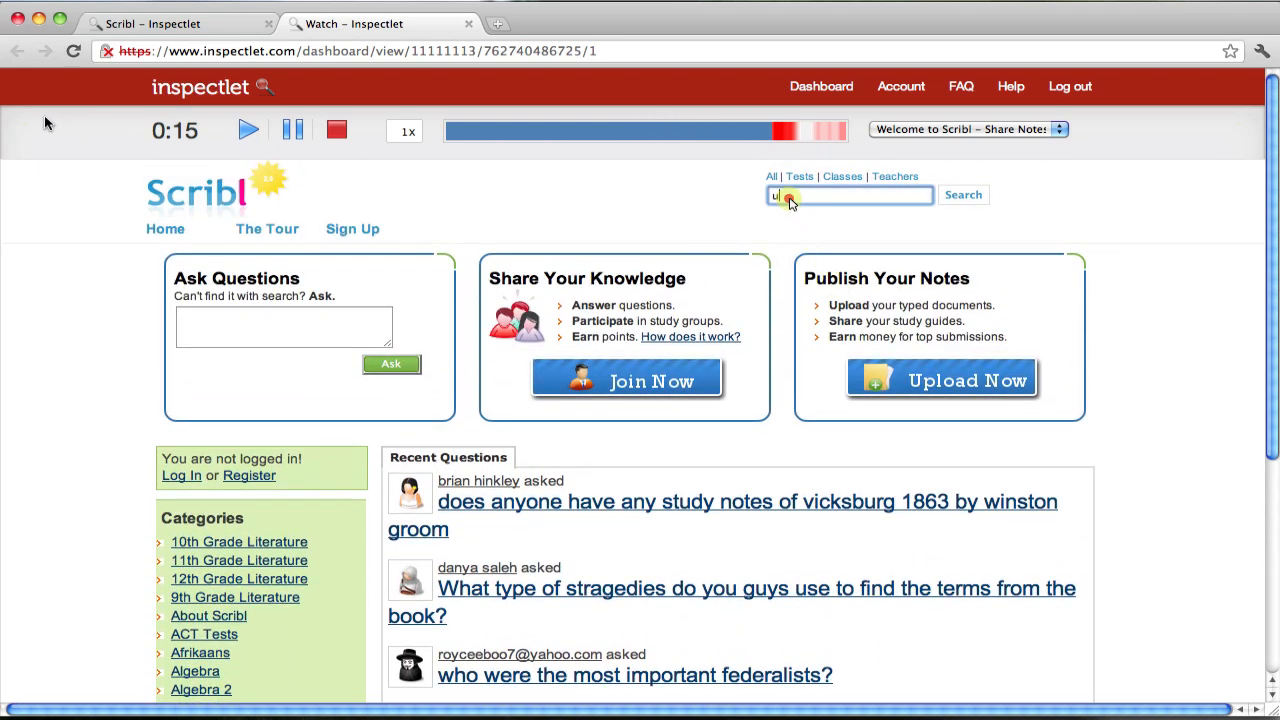
type("s history")
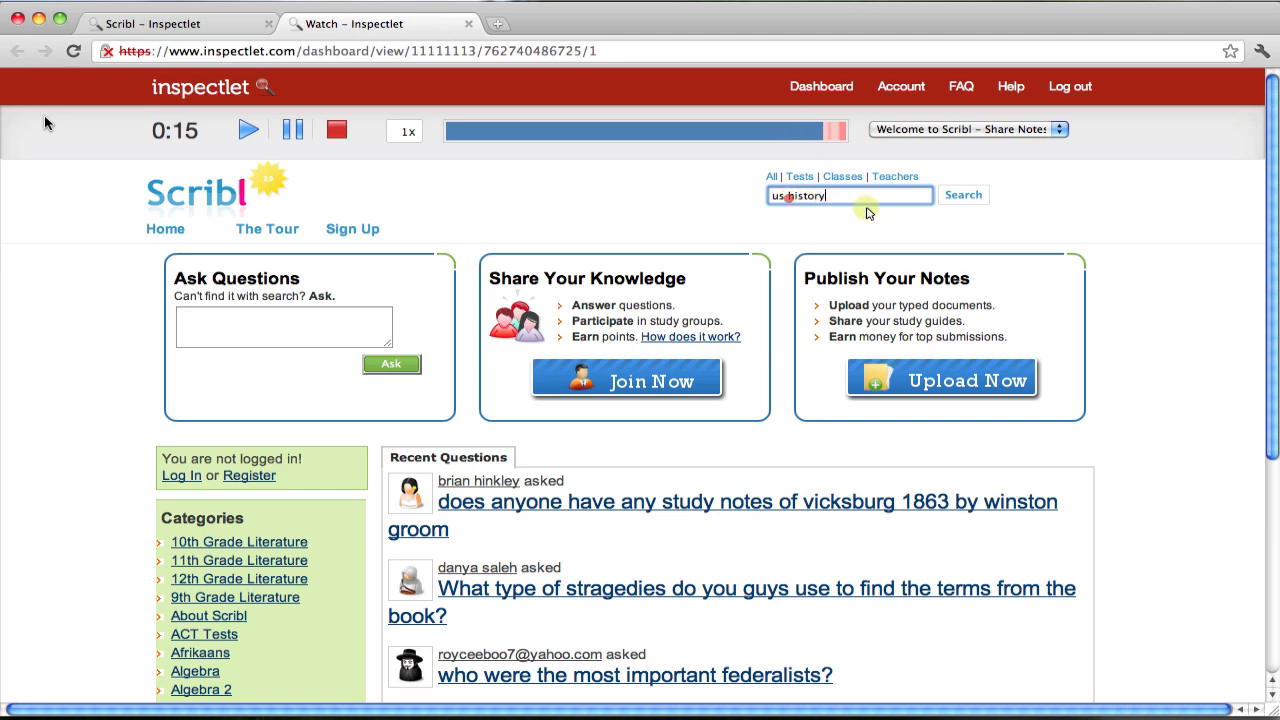
left_click(964, 194)
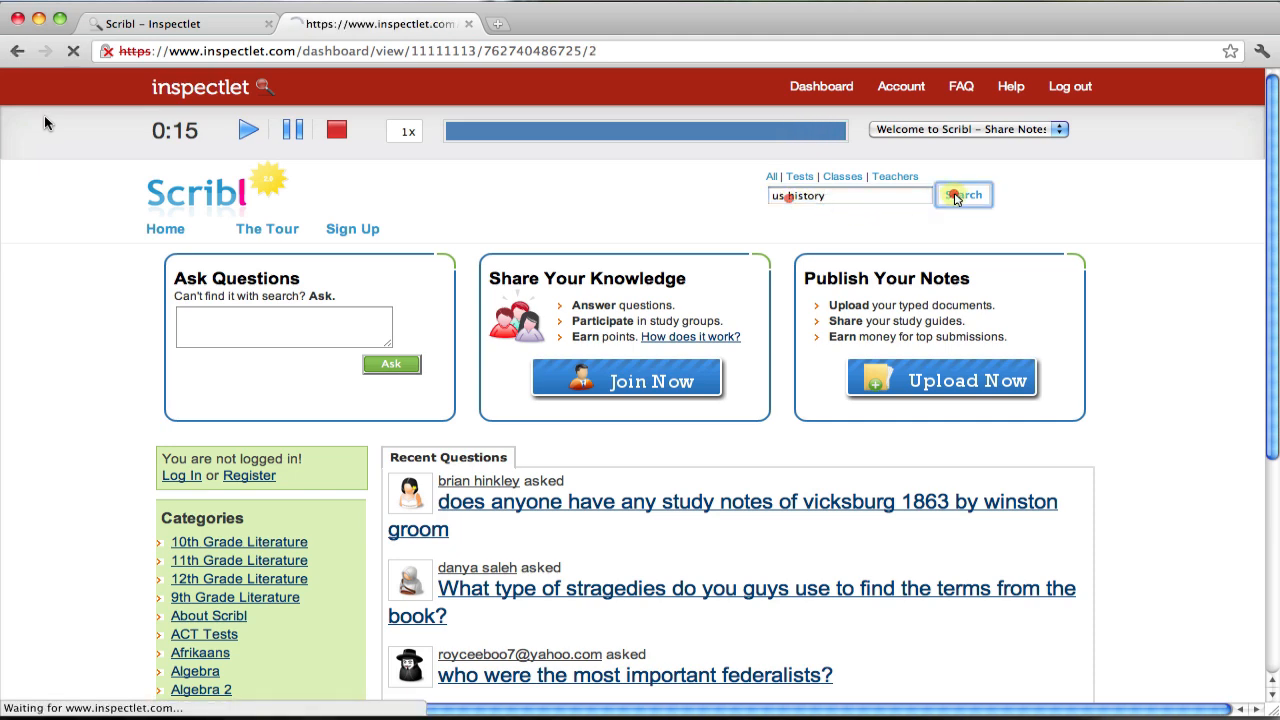
Step: Jump the replay to the us history results page and follow the visitor into the study guide
left_click(962, 194)
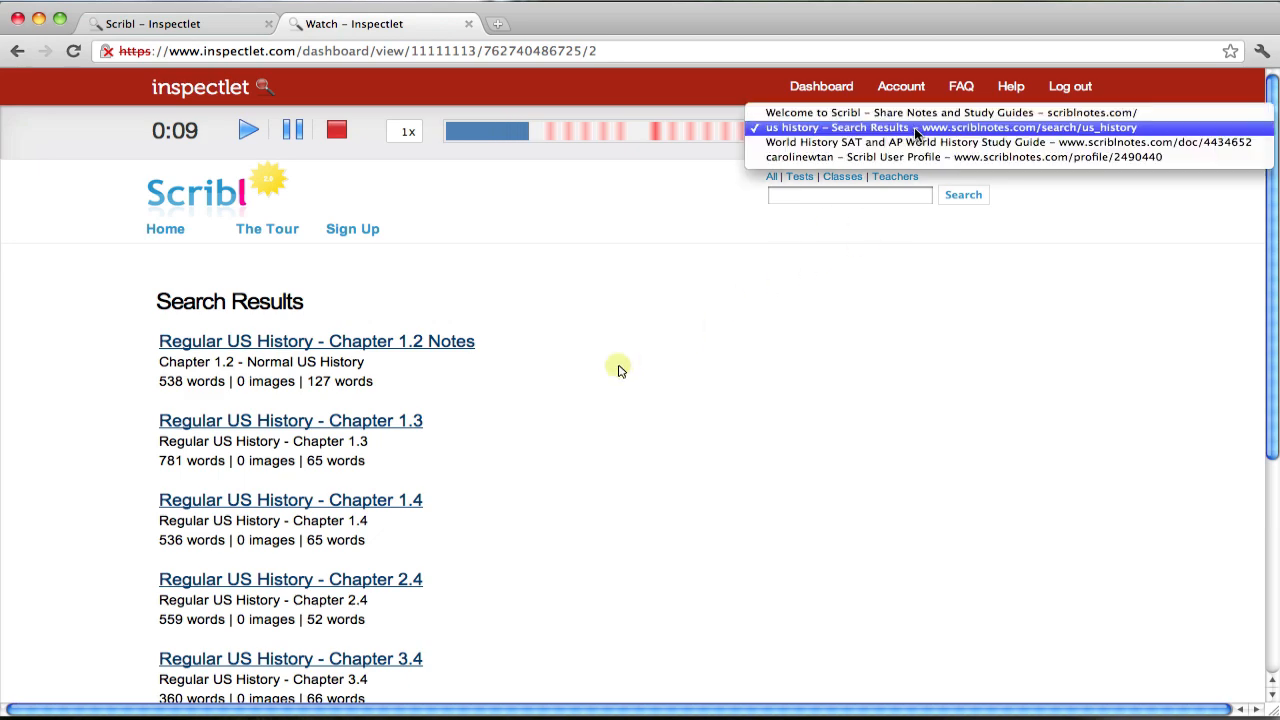
left_click(916, 128)
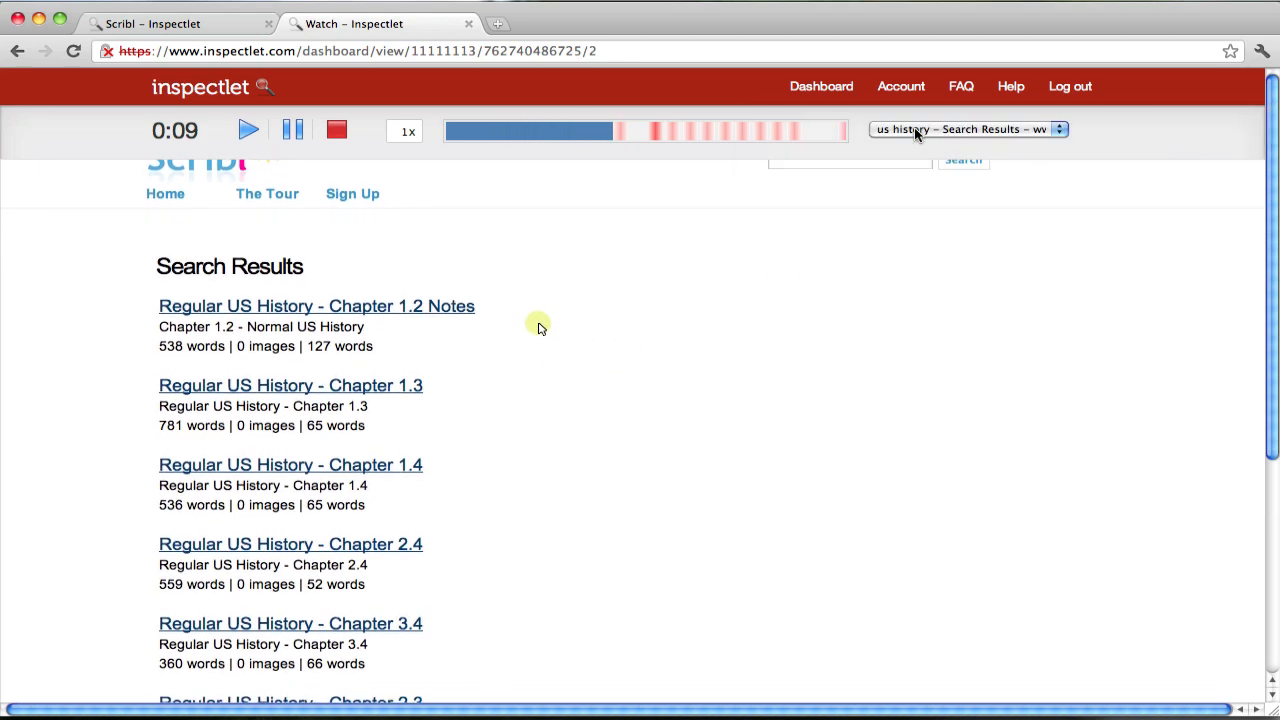
scroll("down", 3)
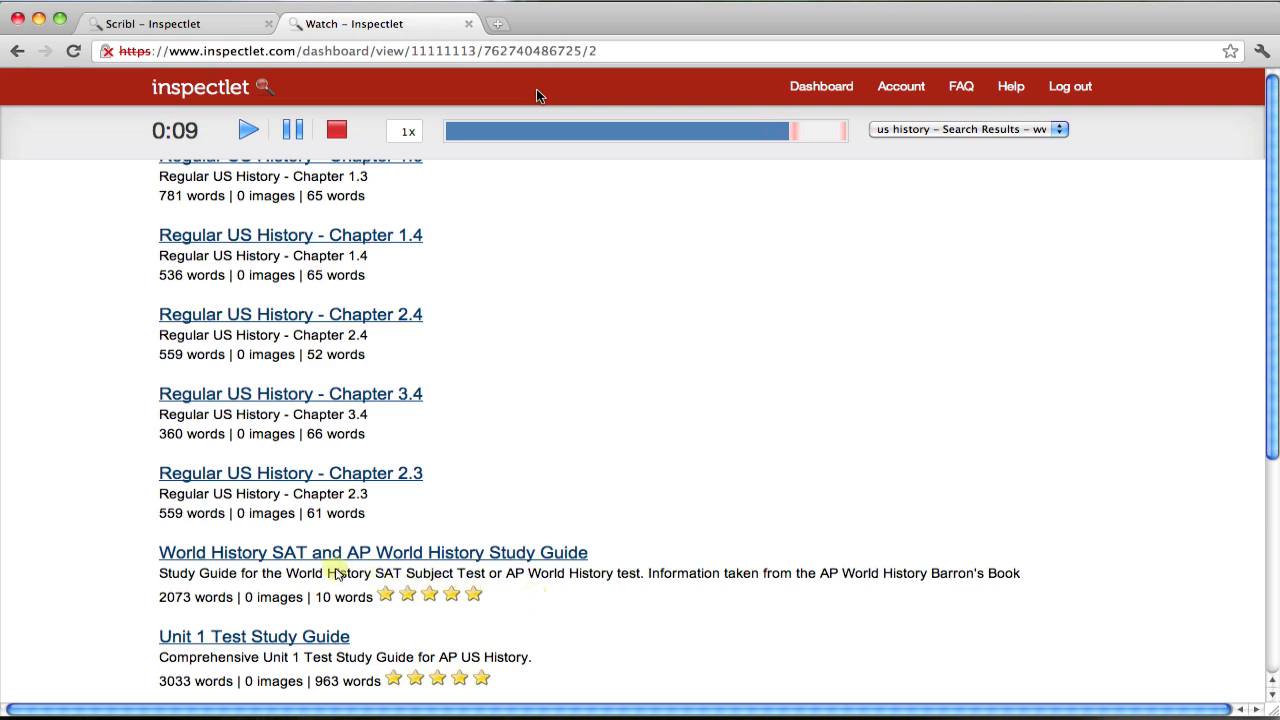
left_click(346, 552)
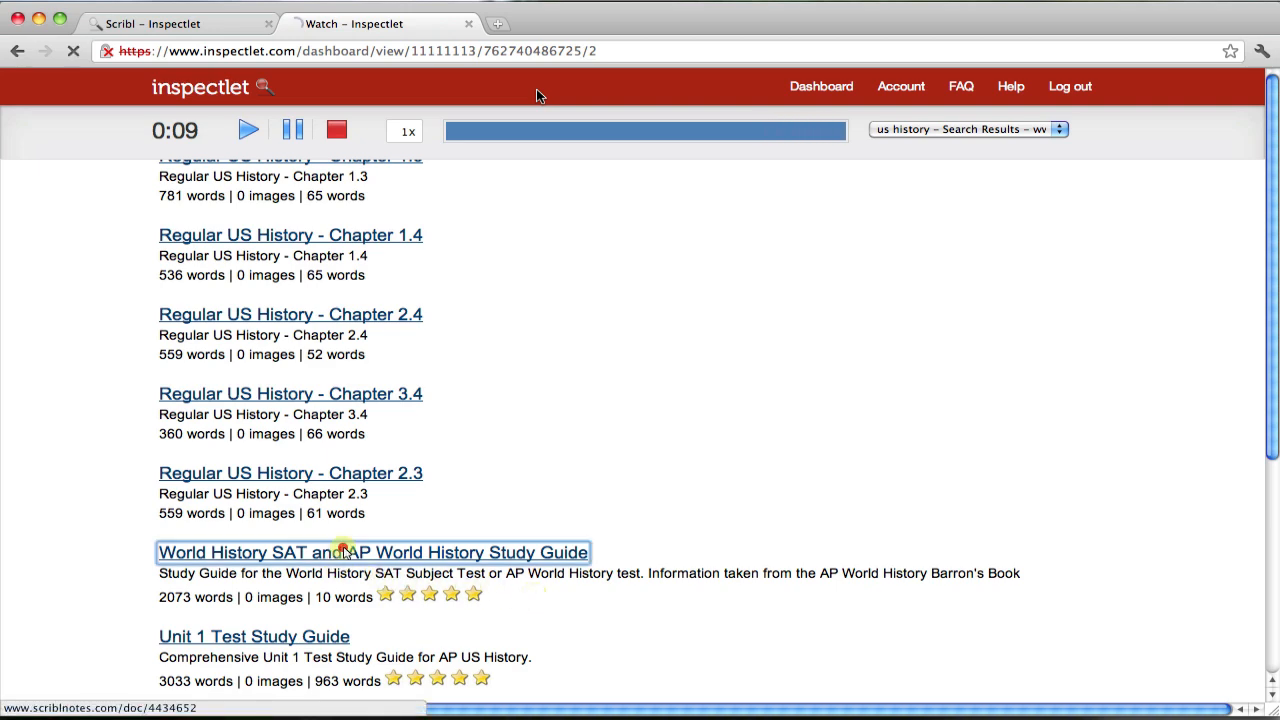
left_click(344, 552)
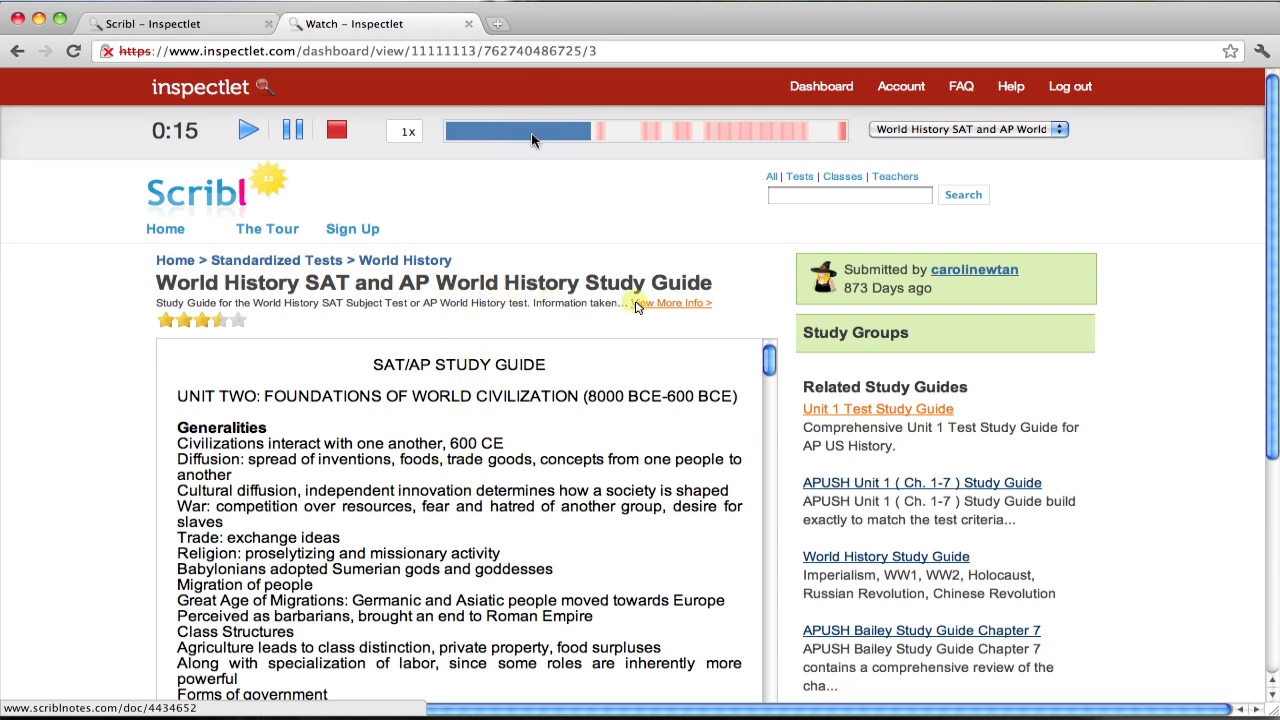
Step: Skip the replay ahead past the study guide to the submitter's profile page
left_click(678, 304)
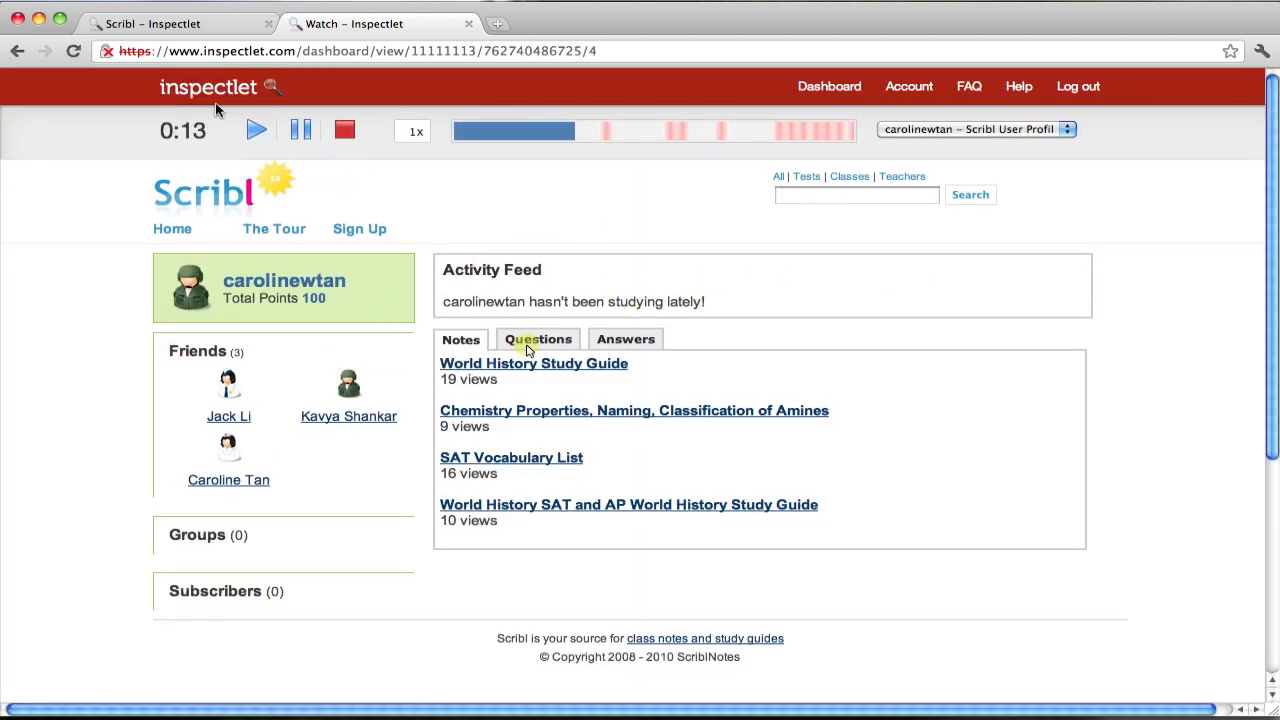
left_click(536, 340)
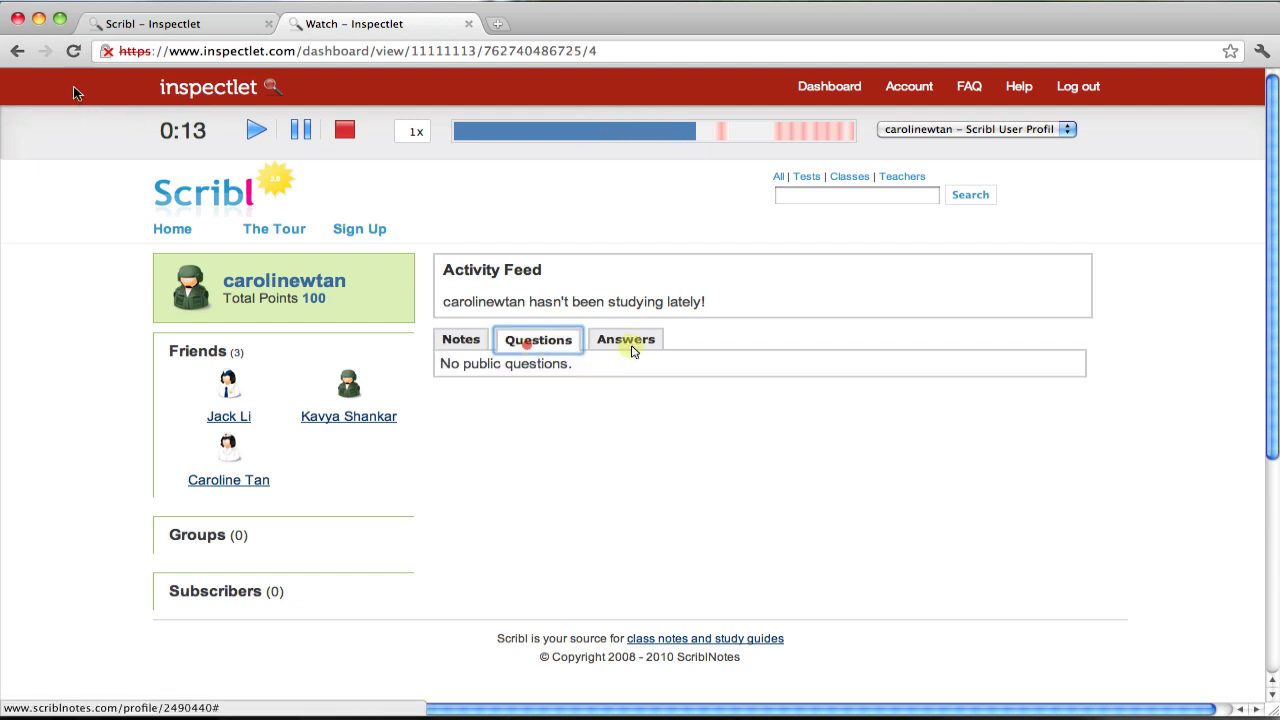
left_click(624, 340)
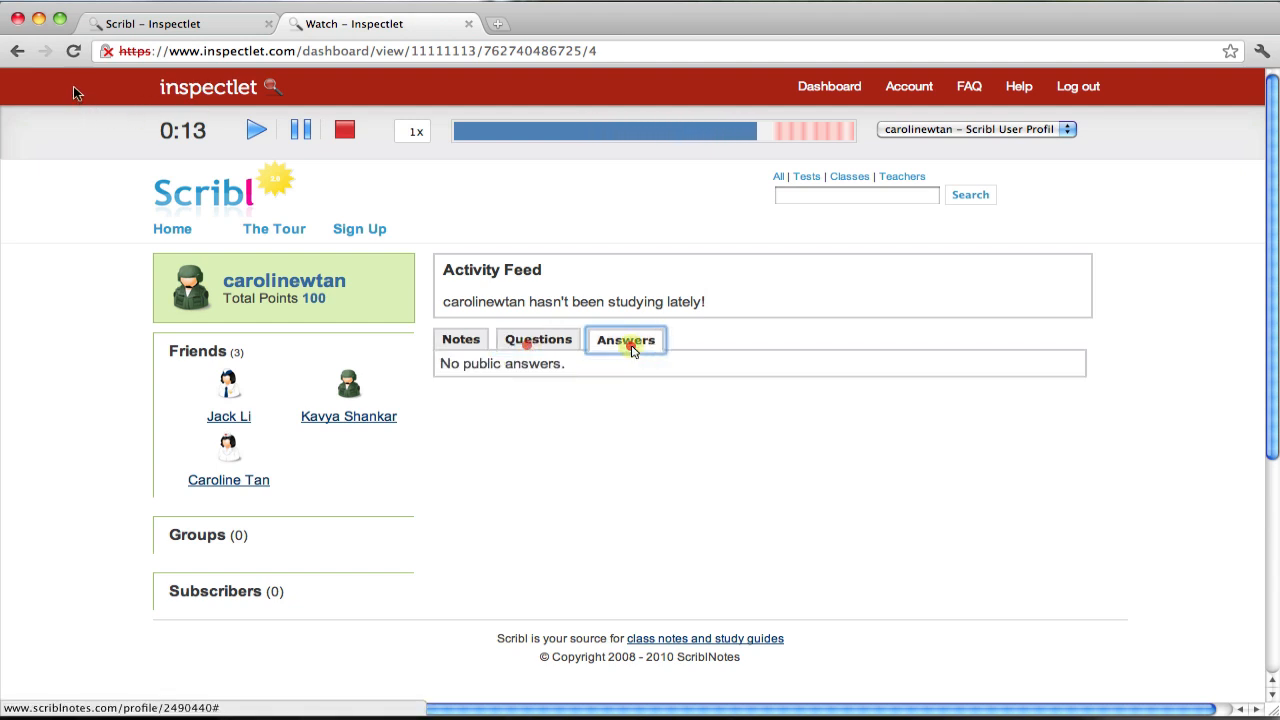
left_click(536, 340)
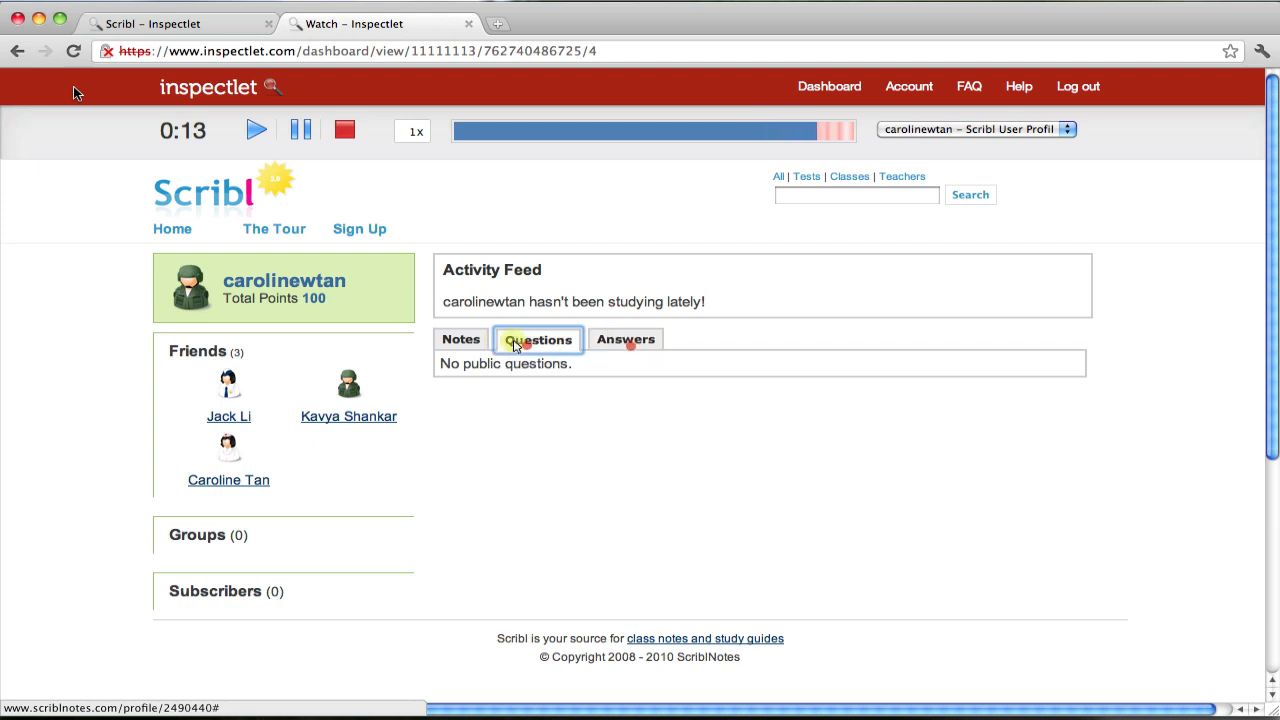
left_click(460, 340)
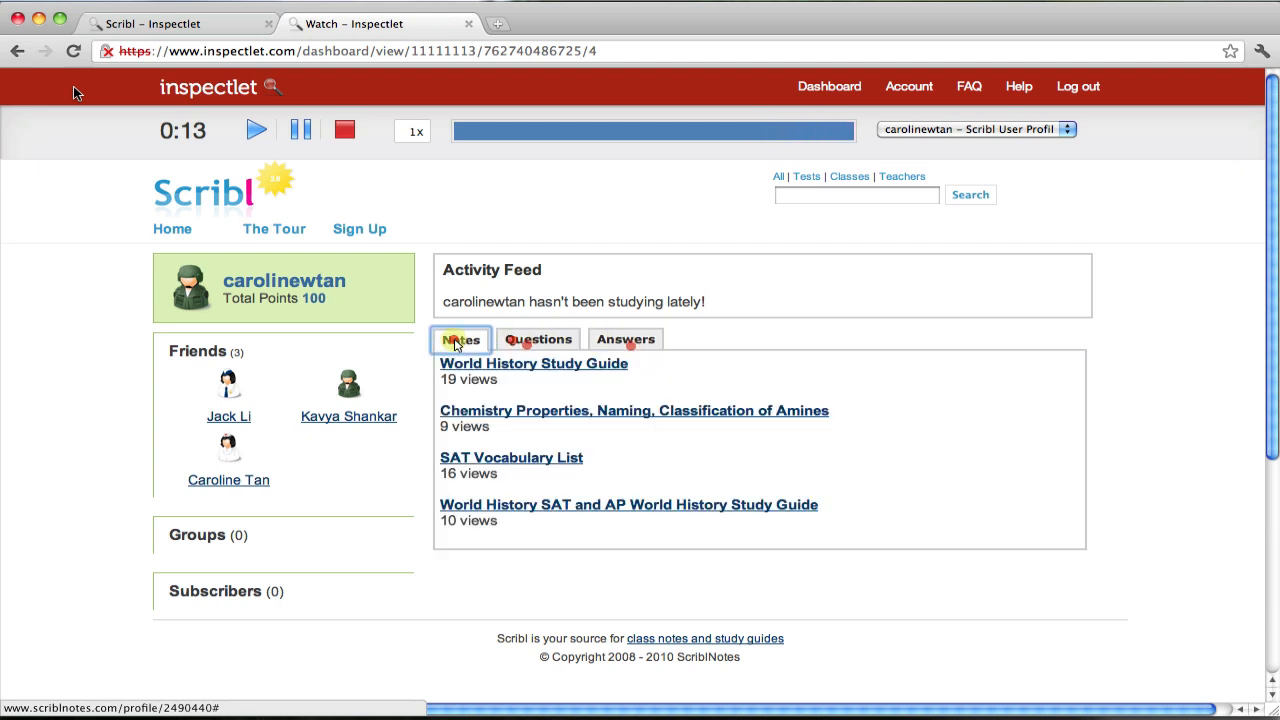